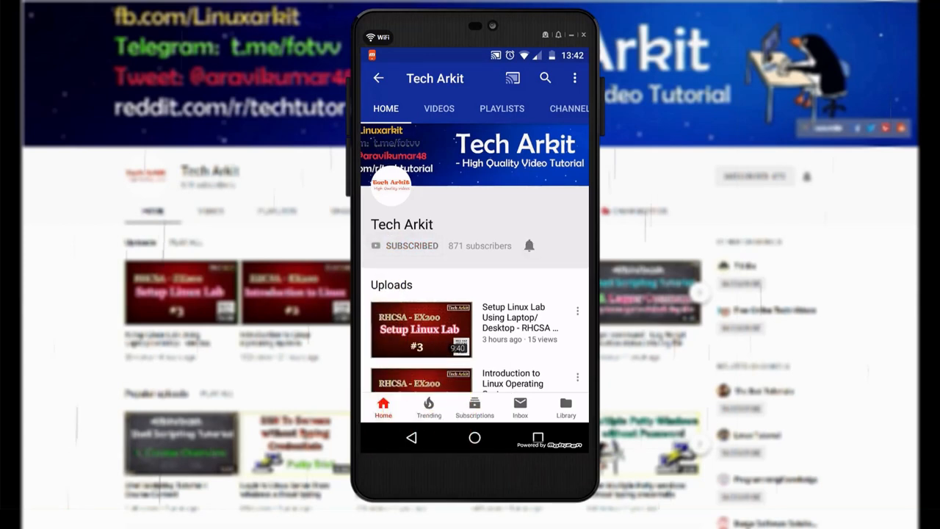
- Change into /opt, list its contents, and begin a mkdir 2019-0 directory command
left_click(529, 245)
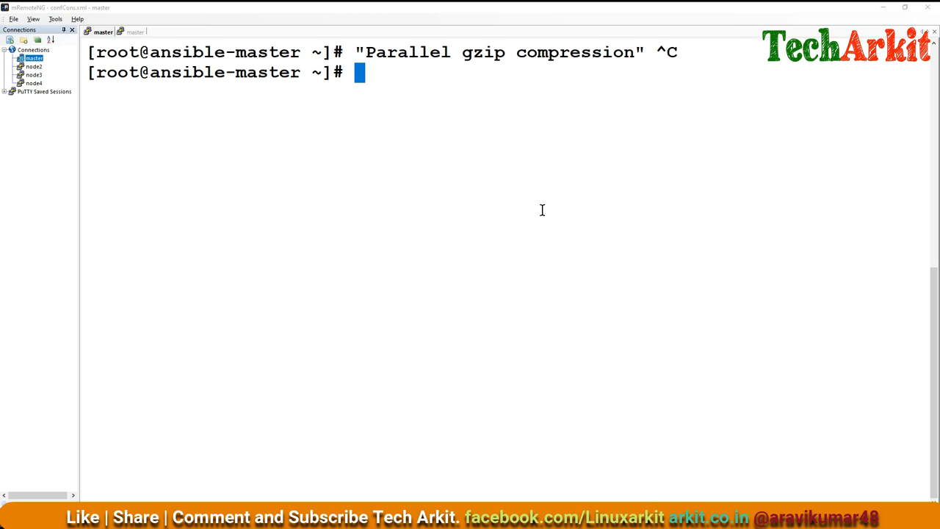
type("cd /opt/")
type("ls")
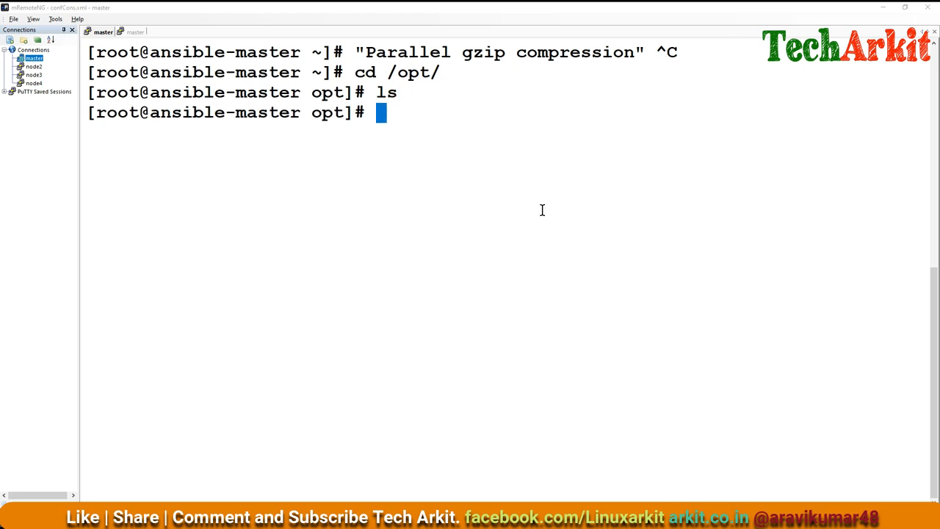
type("mkdir 2")
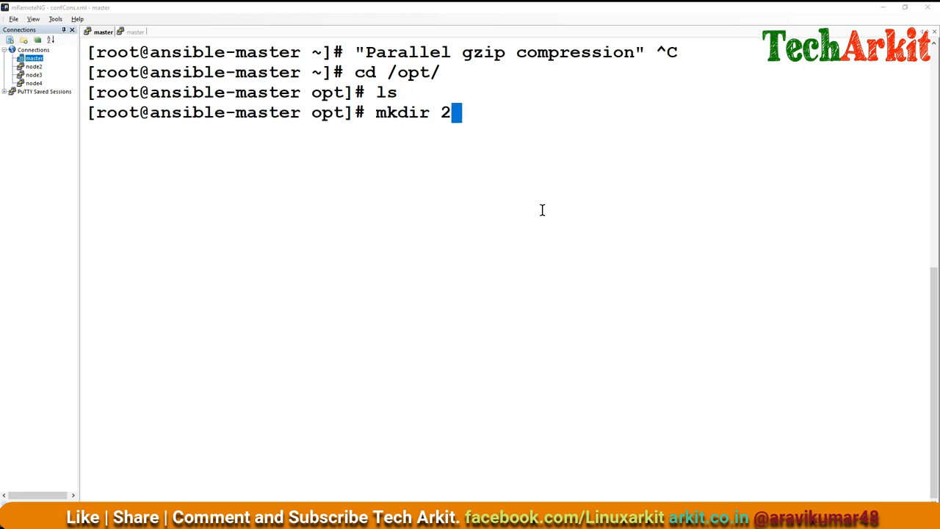
type("019-0")
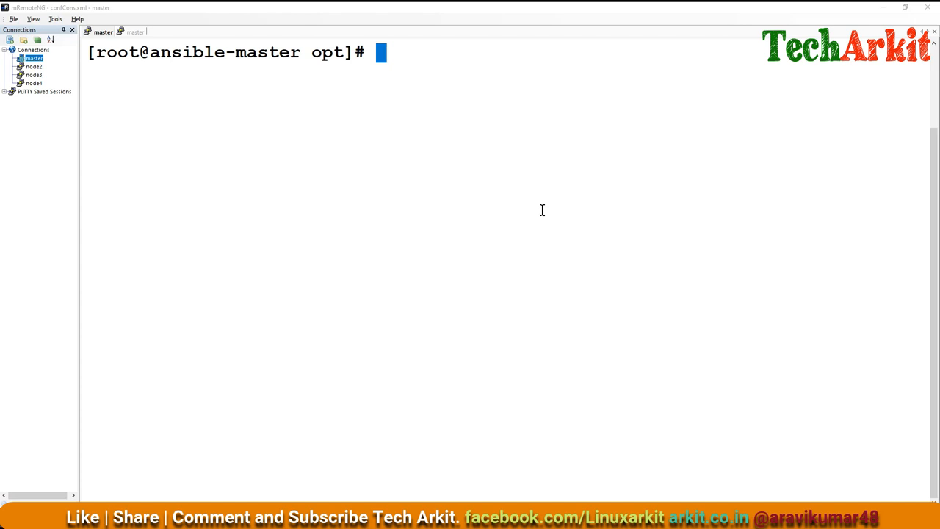
- Clear the terminal screen and cancel the partly typed command with Ctrl+C
type("t")
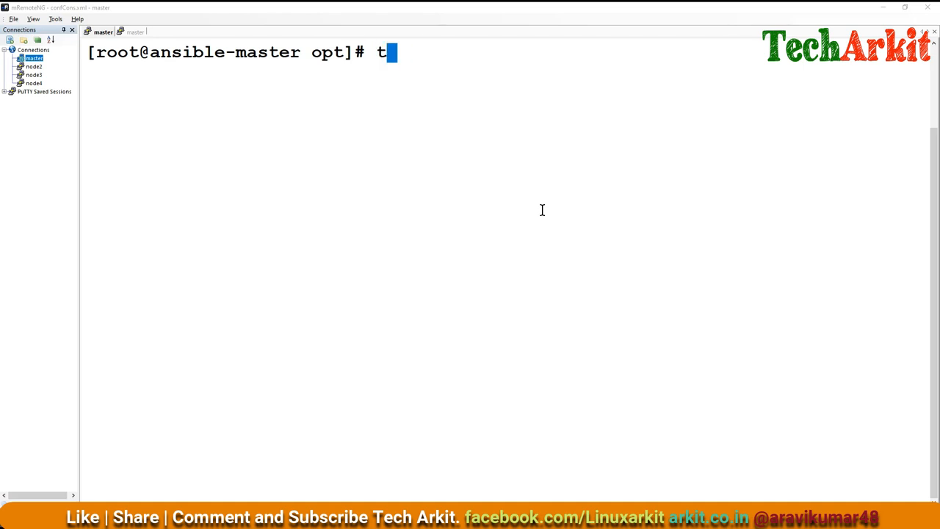
key("Backspace")
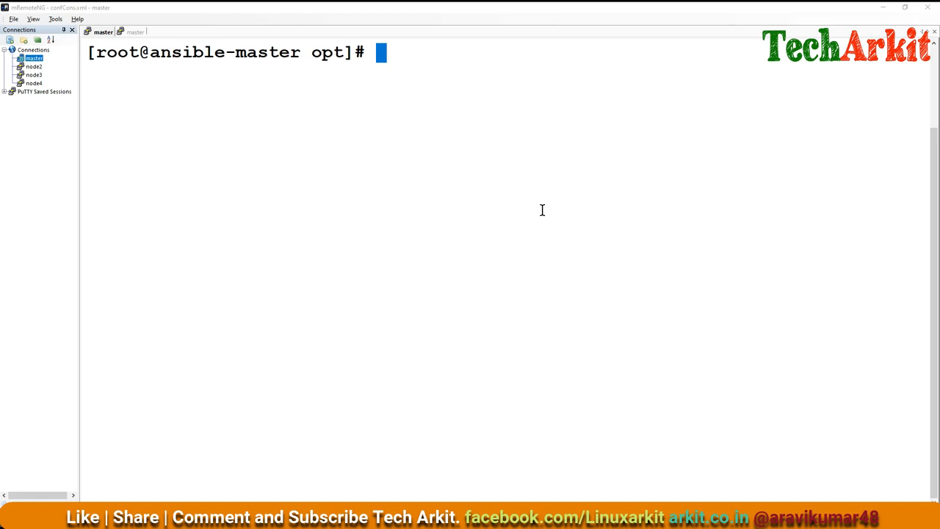
type("5")
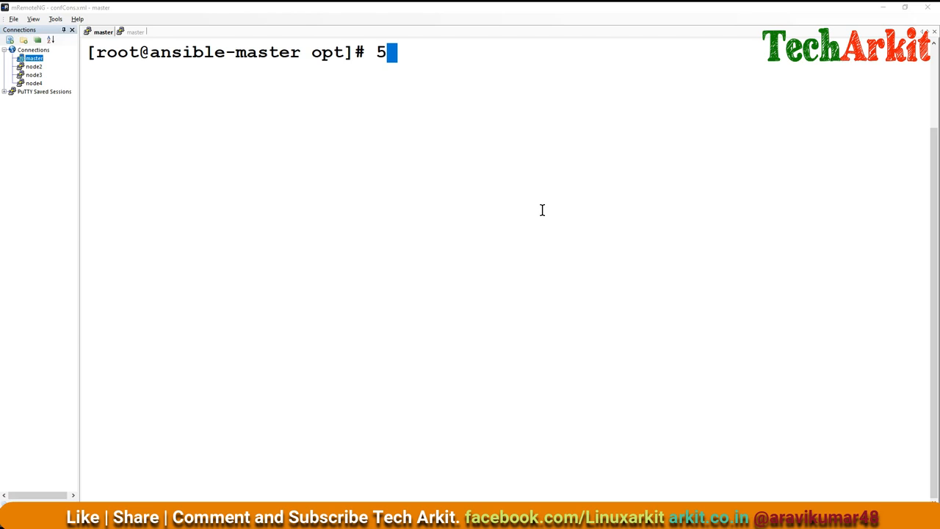
type("6")
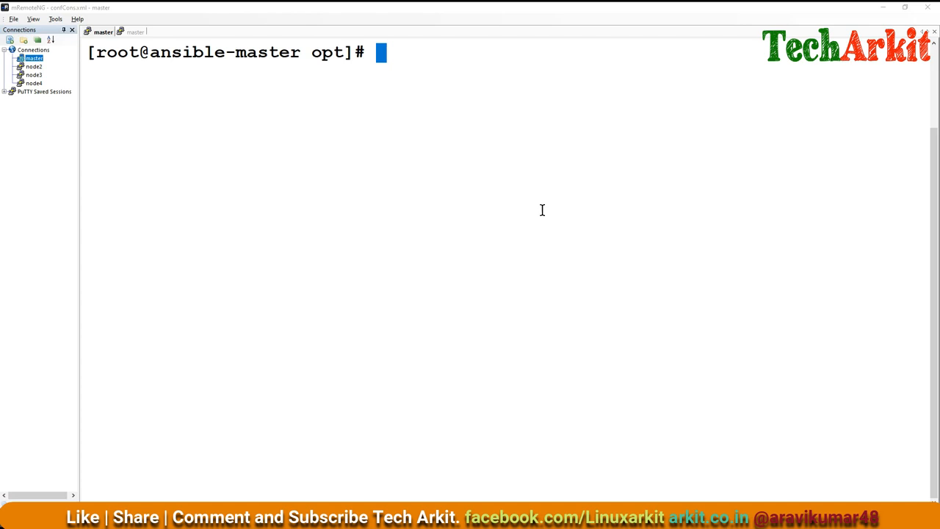
type("top")
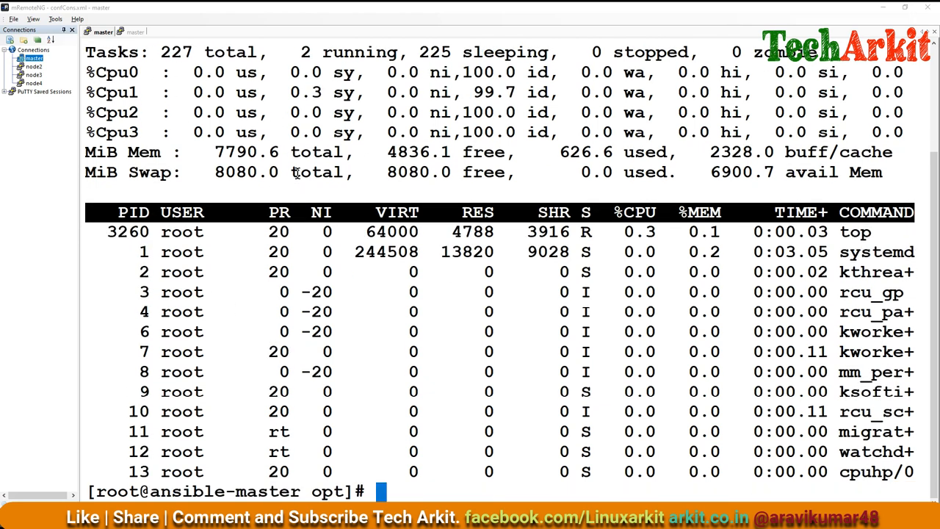
key("q")
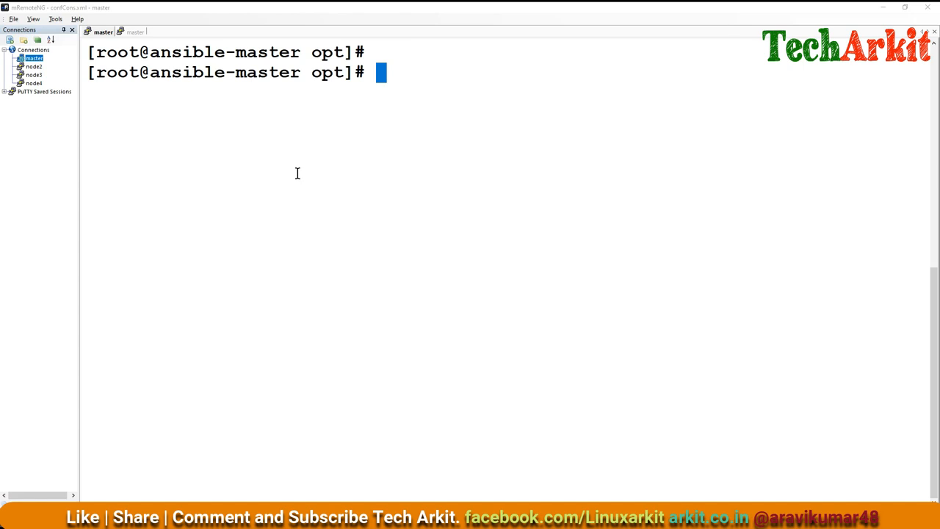
- Clear the screen, list the home directory, and type a timed tar archive command for BaseOS
type("clear")
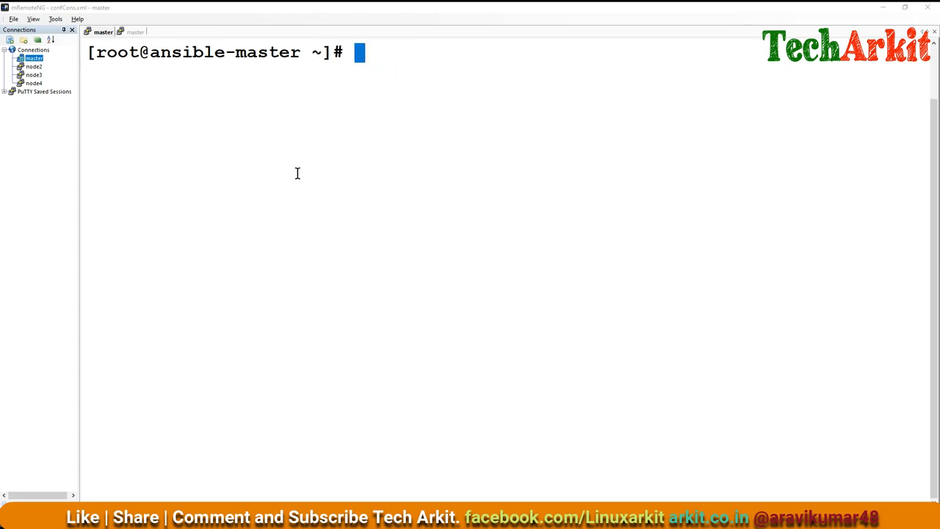
type("ls")
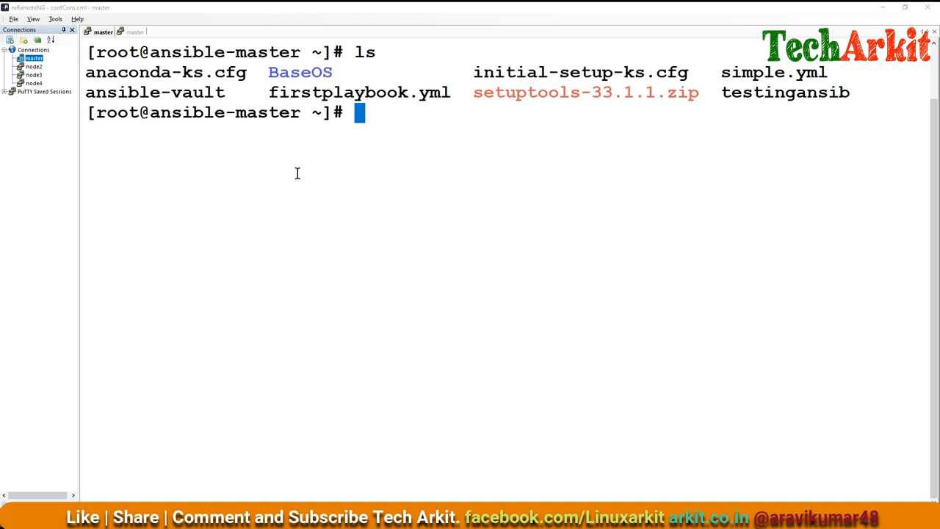
type("tar")
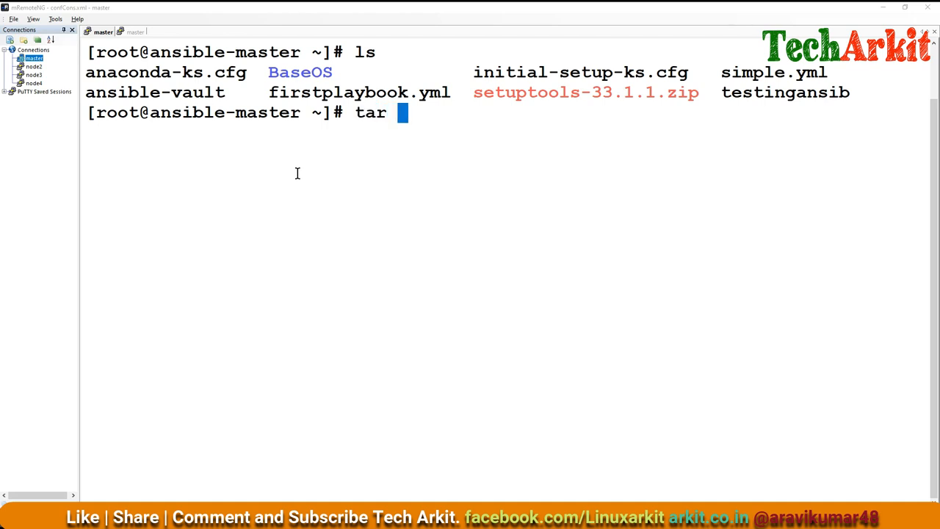
type("-cv")
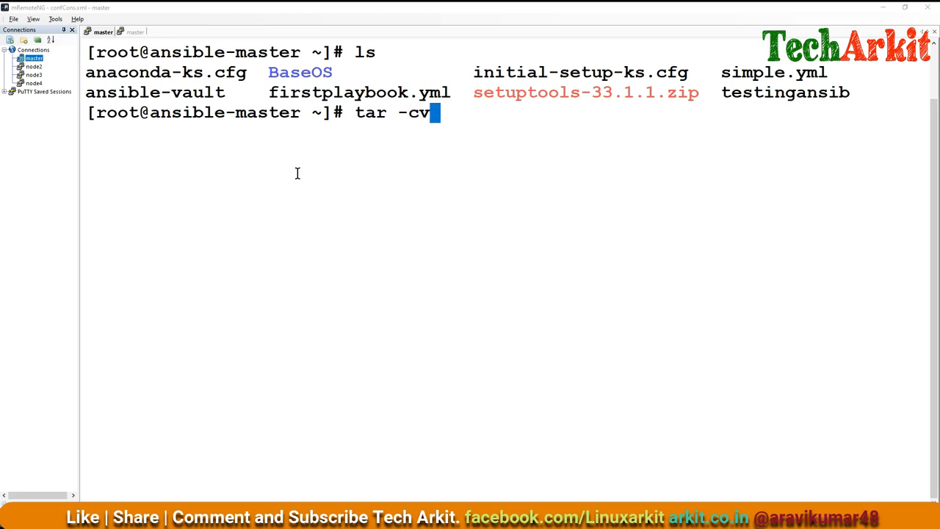
key("BackSpace")
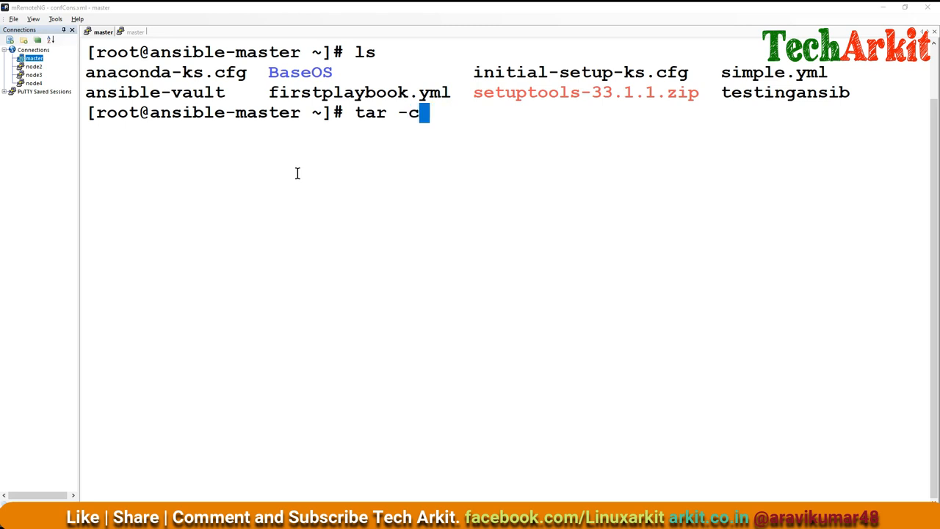
type("zf")
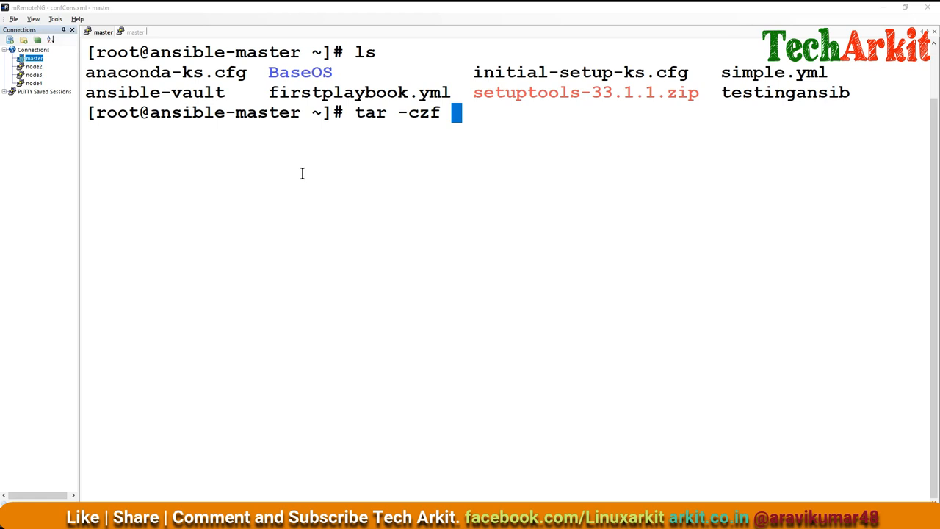
type("BaseOS")
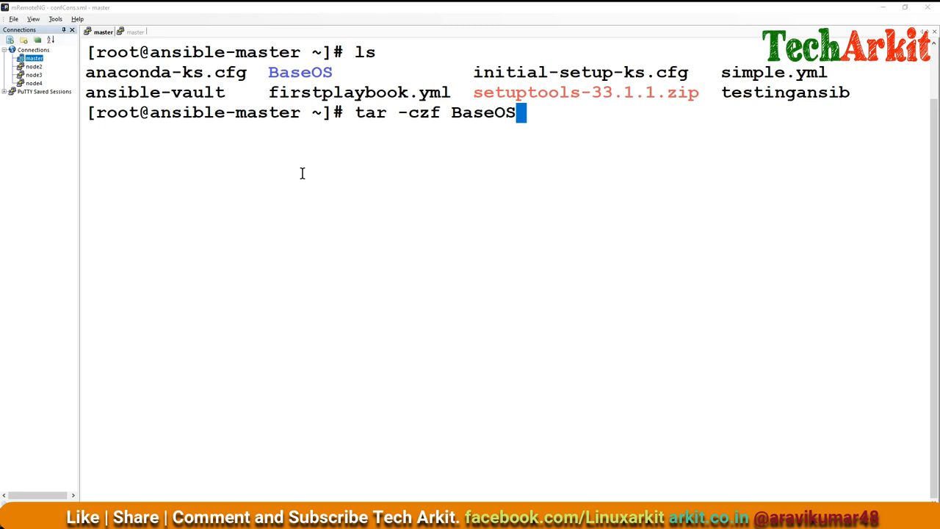
type(".tar.gz")
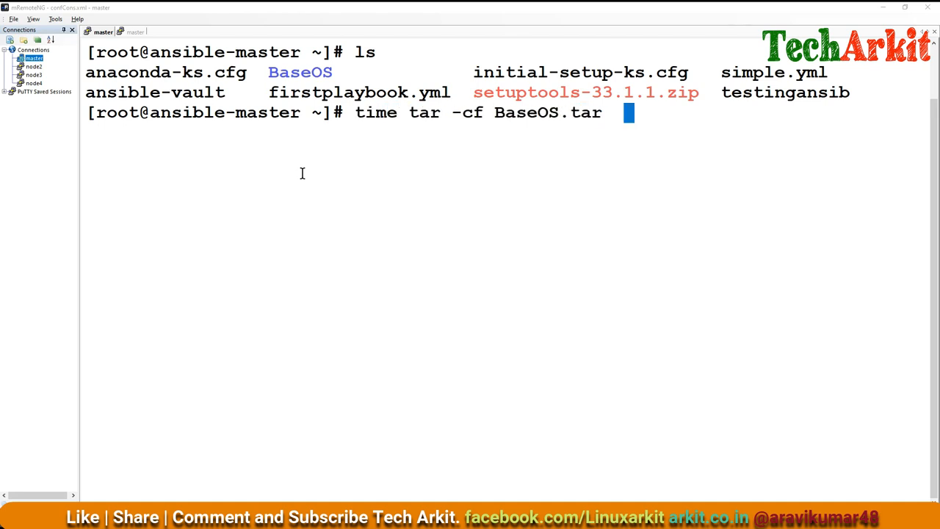
- Append BaseOS/ and run the timed tar, which finishes in about 7.2 seconds
type("BaseOS/")
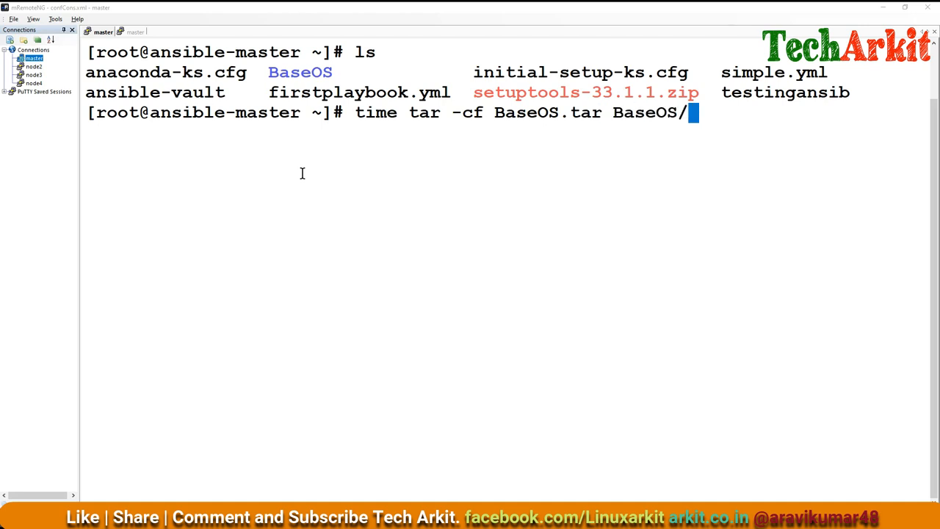
key("BackSpace")
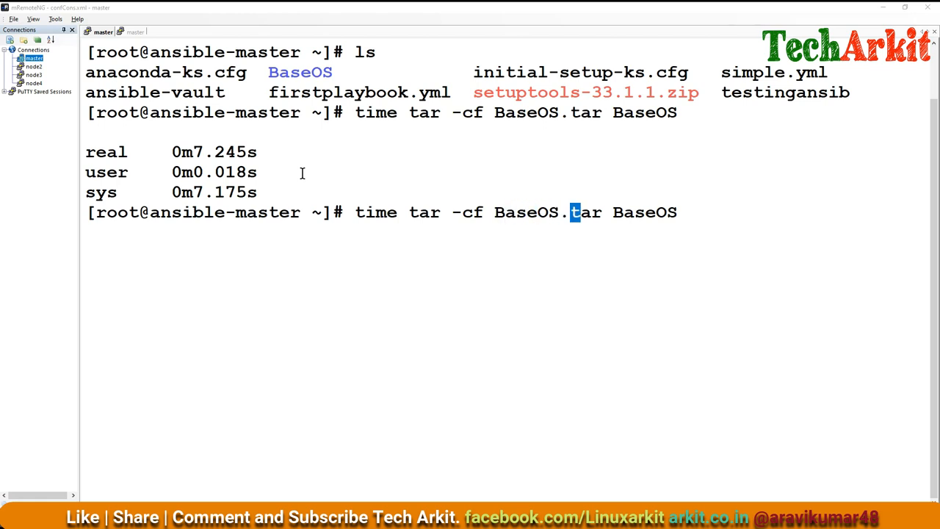
- Run 'time tar cf - BaseOS | pigz > BaseOspigz.tar' and monitor it in top
key("Backspace")
type(" -")
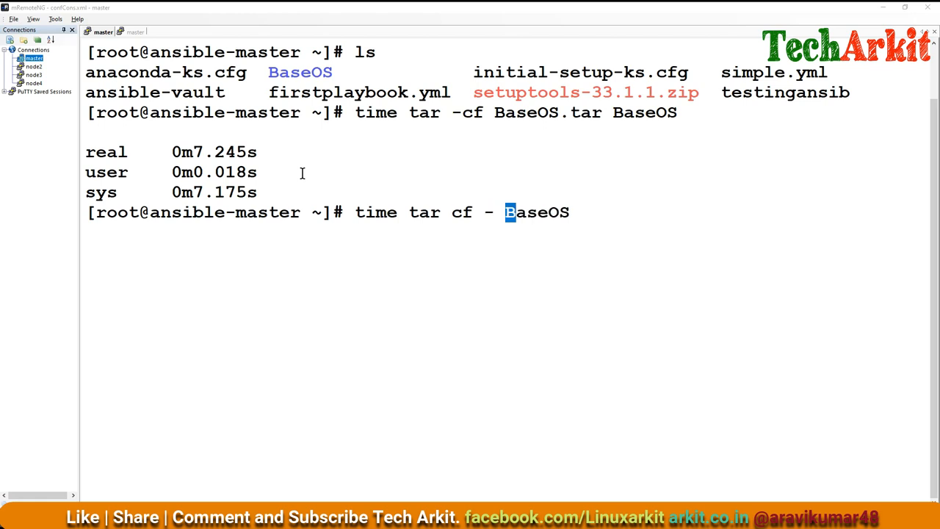
type("|")
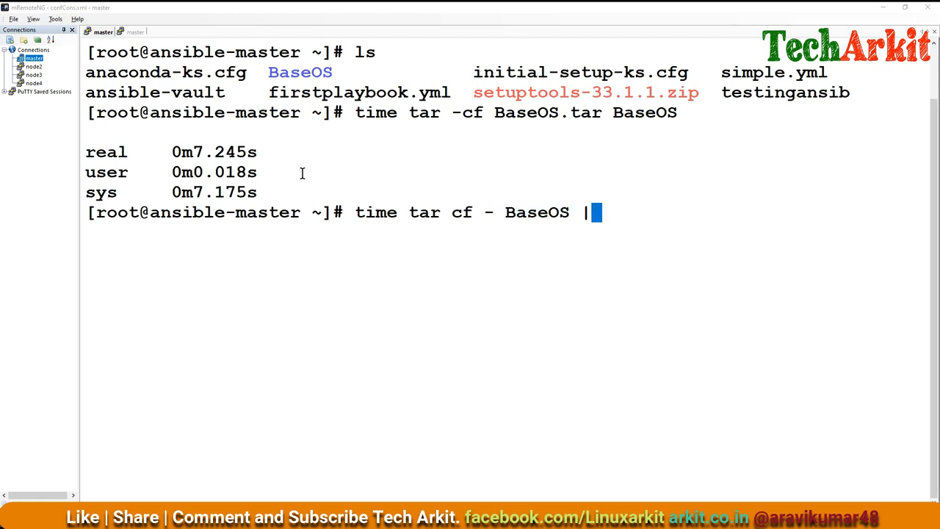
type("pigz")
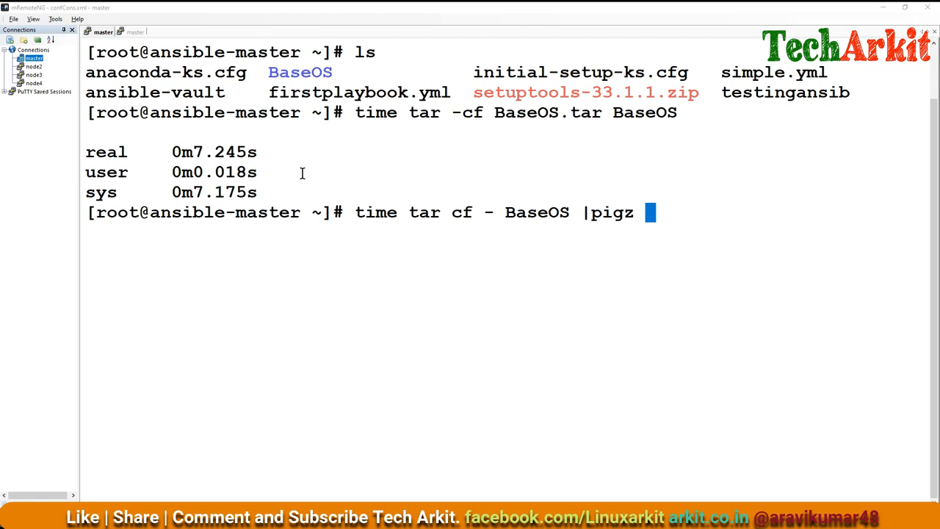
type(">")
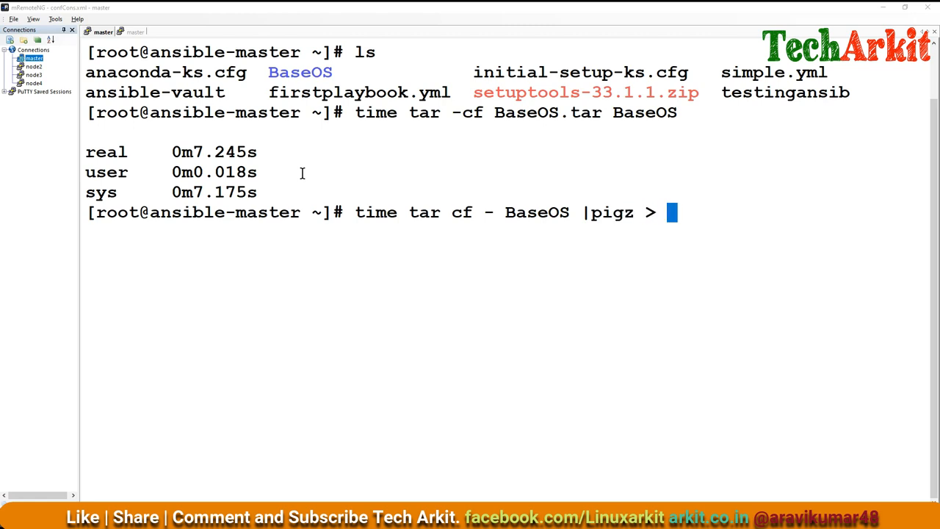
type("Base")
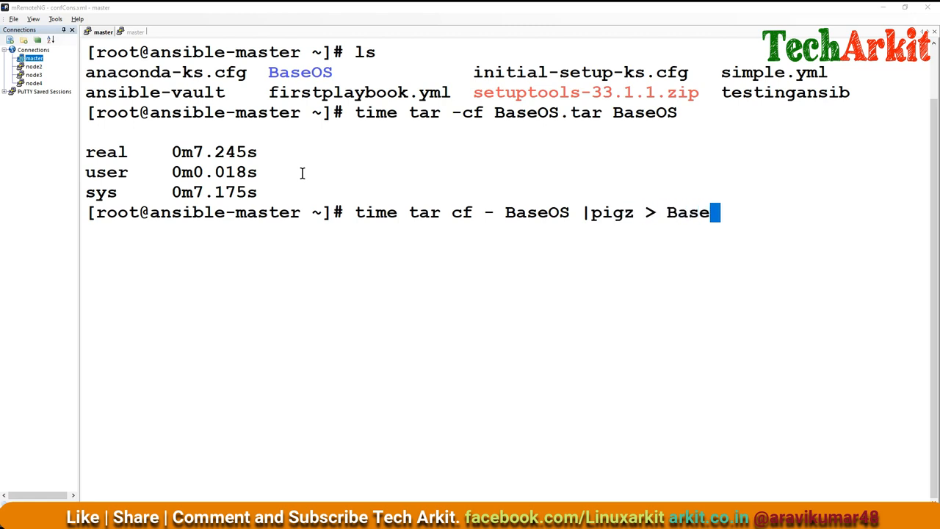
type("s")
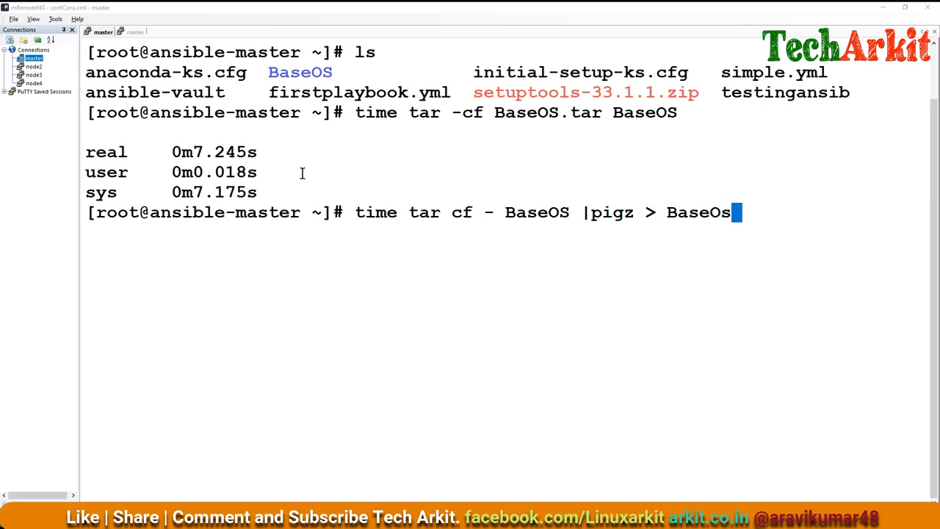
type("pigz.")
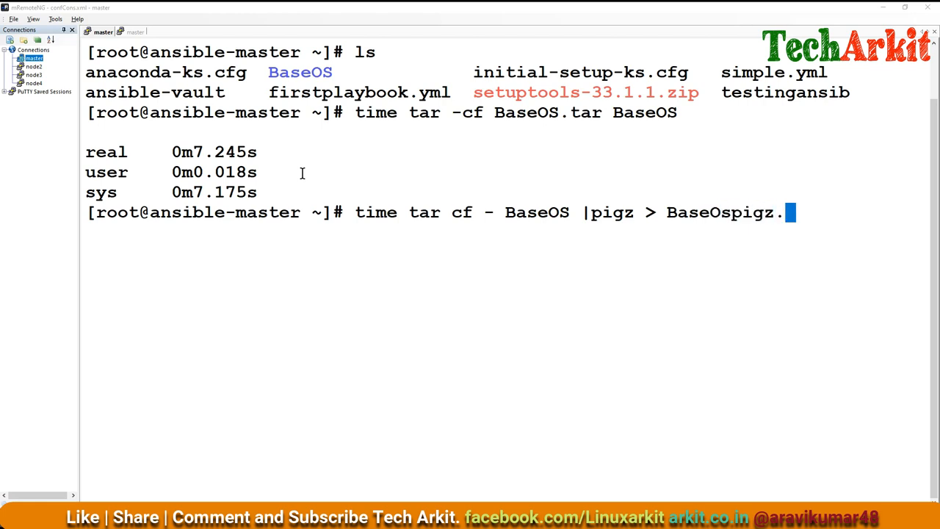
type("tar")
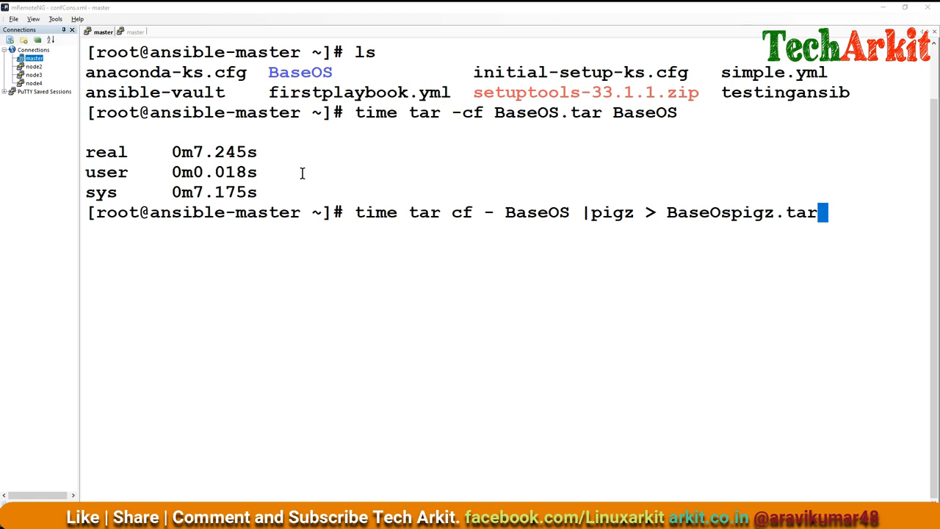
mouse_move(547, 394)
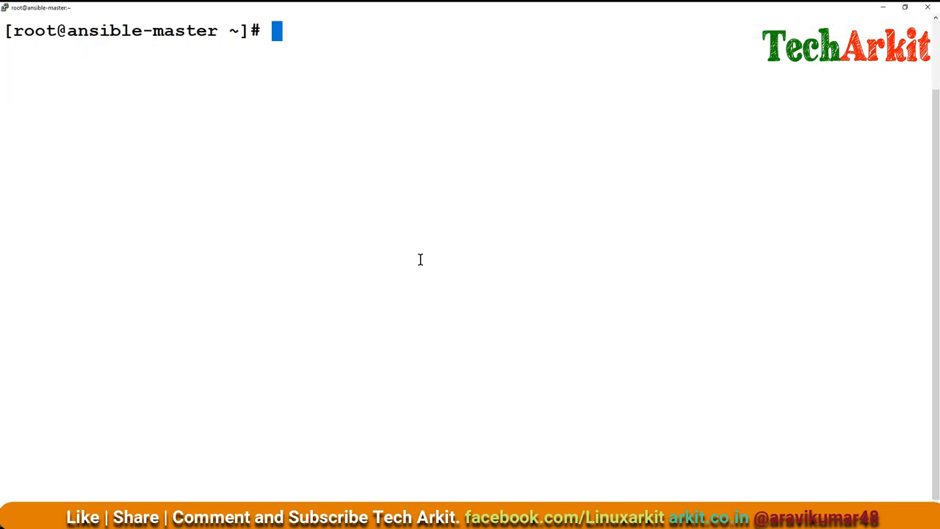
type("top")
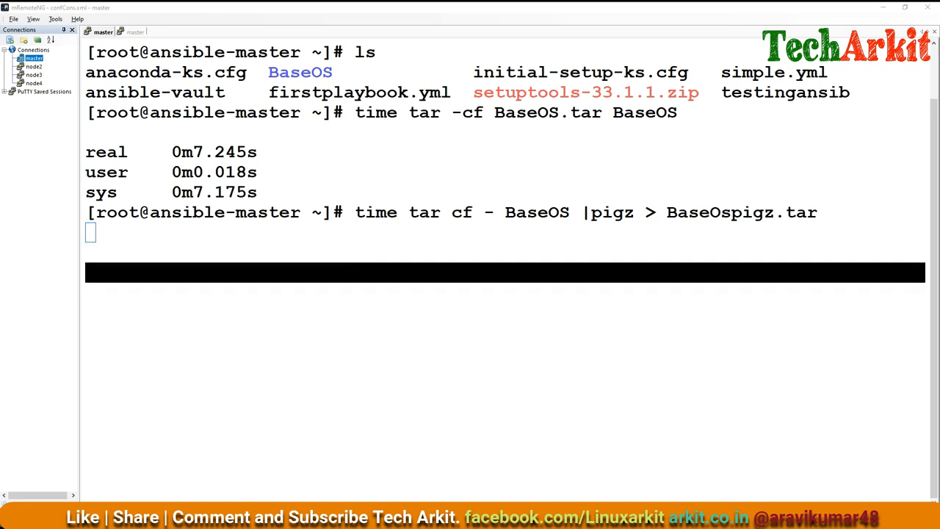
type("top")
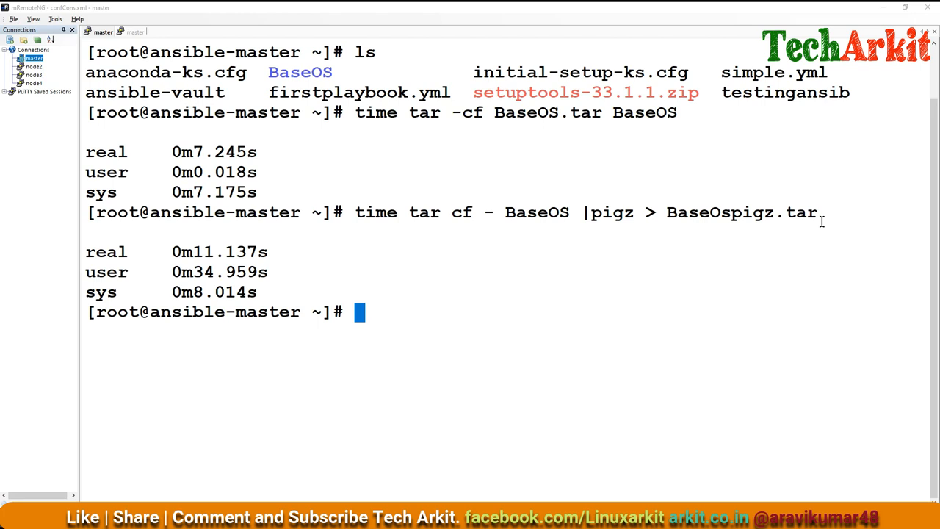
mouse_move(698, 294)
type("du -sh")
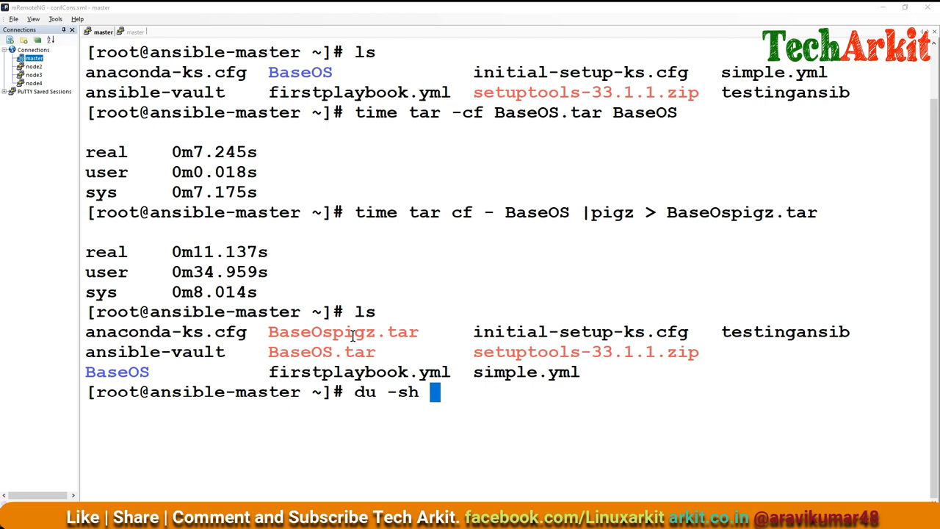
- Check archive sizes with du -sh: BaseOspigz.tar 842M, BaseOS.tar 908M
double_click(343, 332)
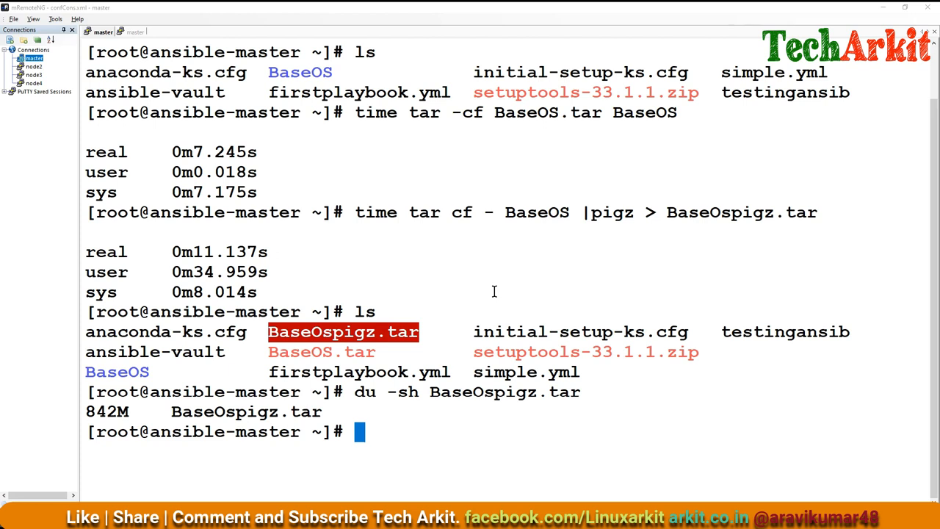
type("du -sh")
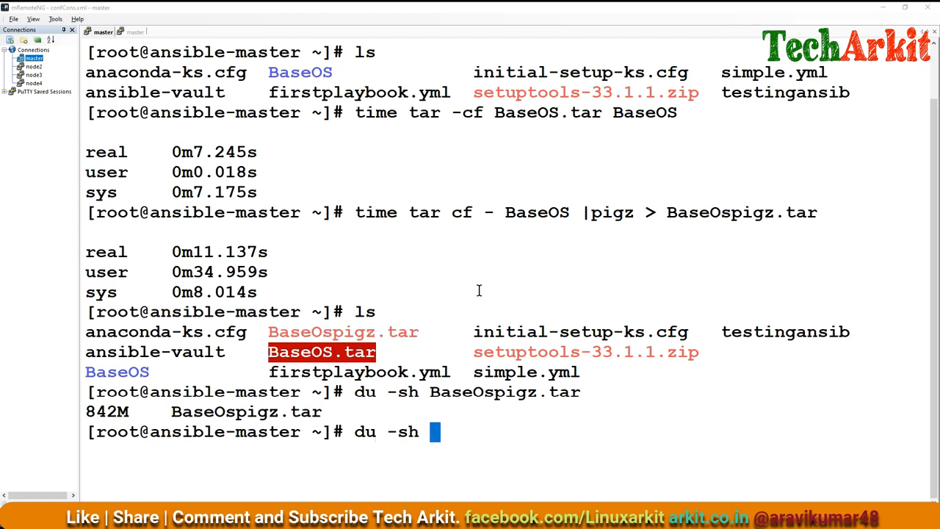
type("BaseOS.tar")
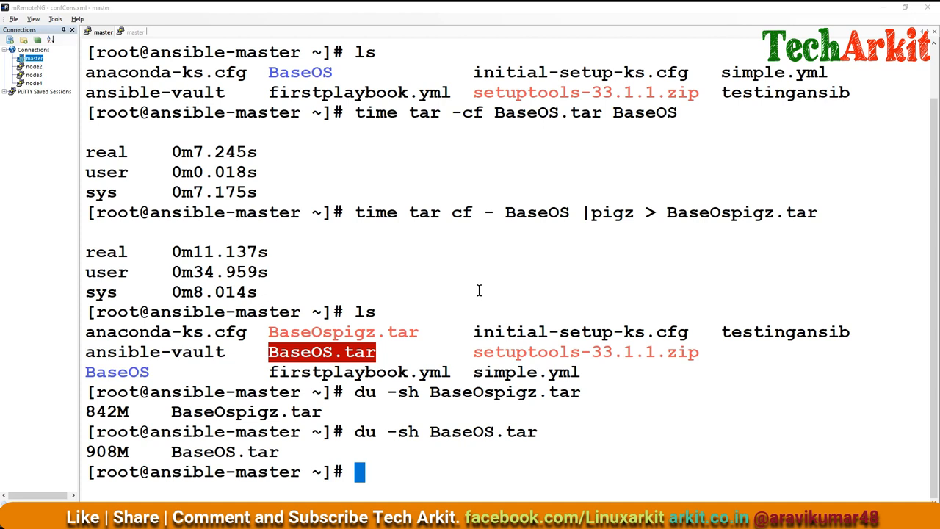
type("du -sh BaseOS.tar")
type("time tar -czf BaseOS.tar BaseOS")
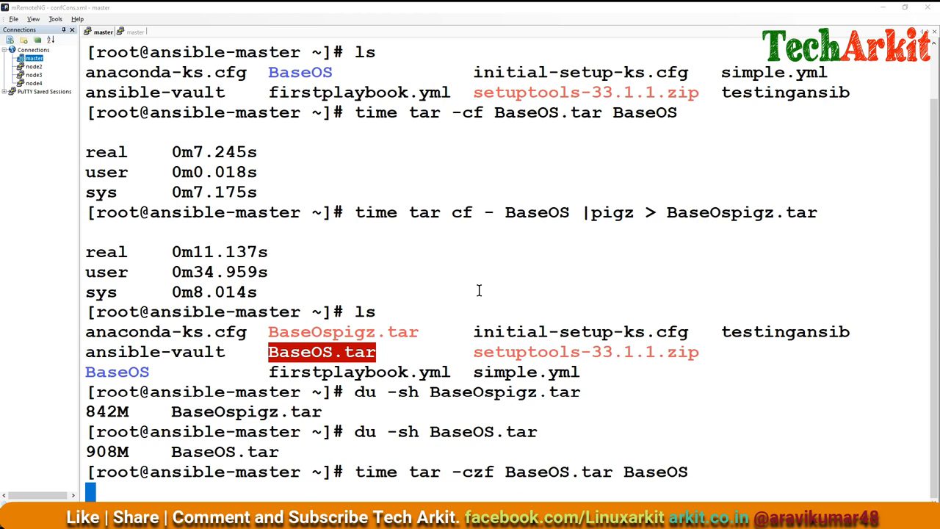
mouse_move(479, 436)
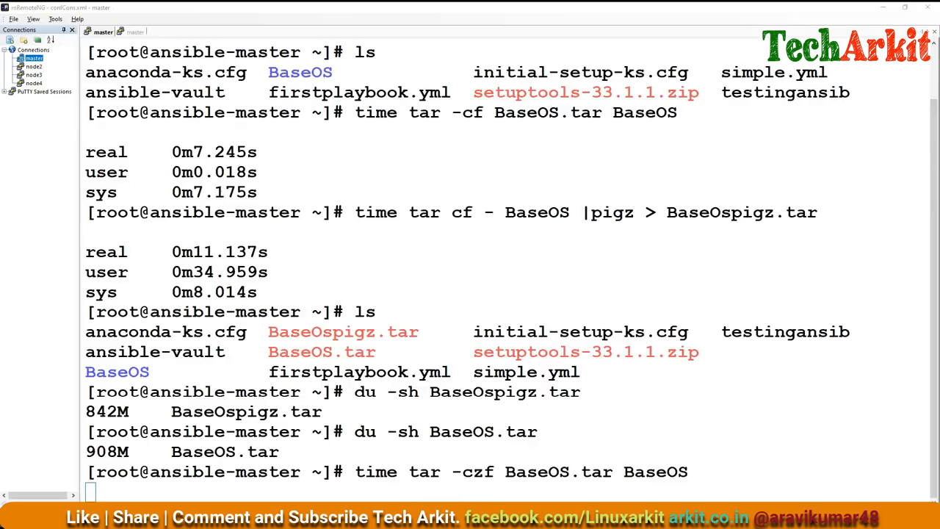
- Scroll to review the gzip tar timings, about 39 seconds real time
scroll("down", 3)
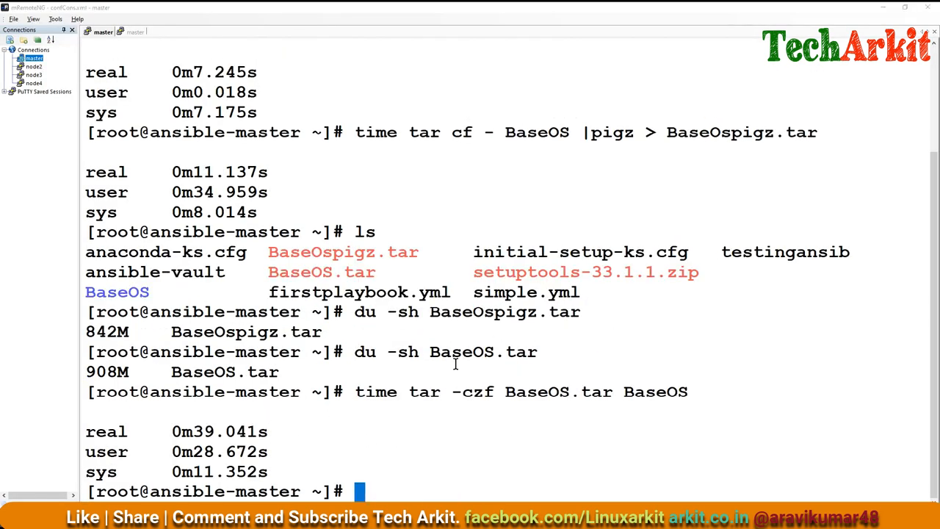
mouse_move(349, 184)
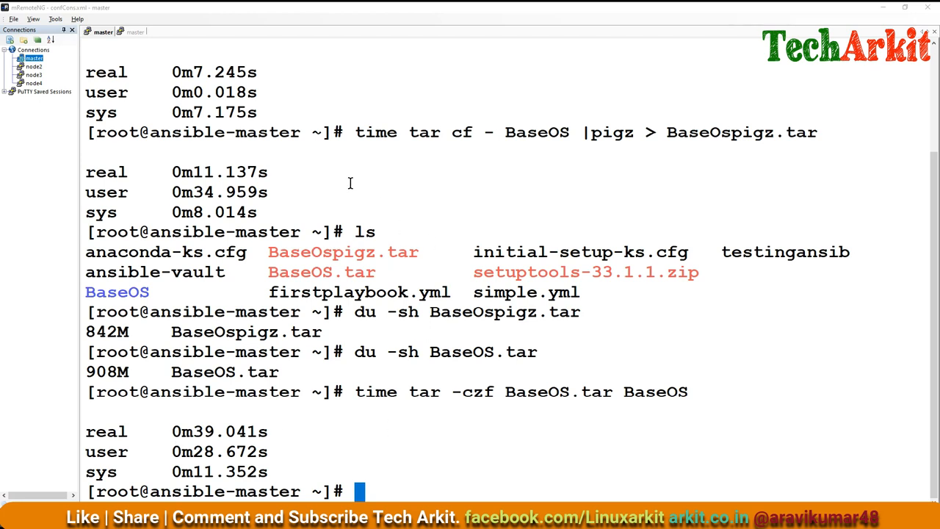
mouse_move(459, 177)
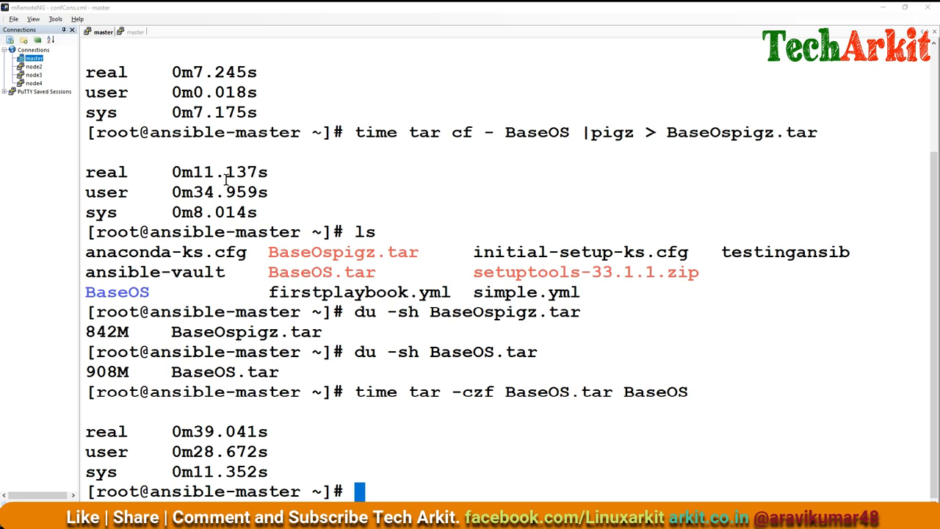
mouse_move(443, 178)
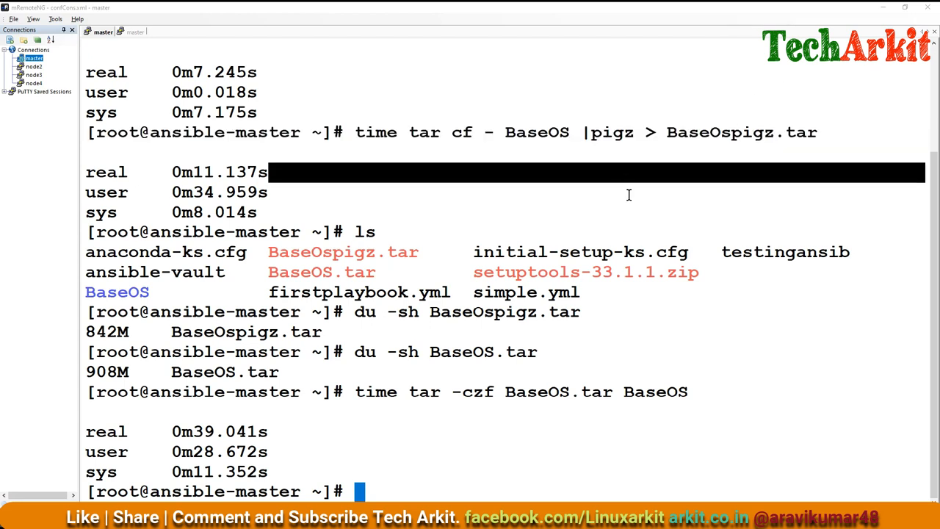
- Type 'yum install pigz' and cancel it with Ctrl+C before anything installs
type("yum")
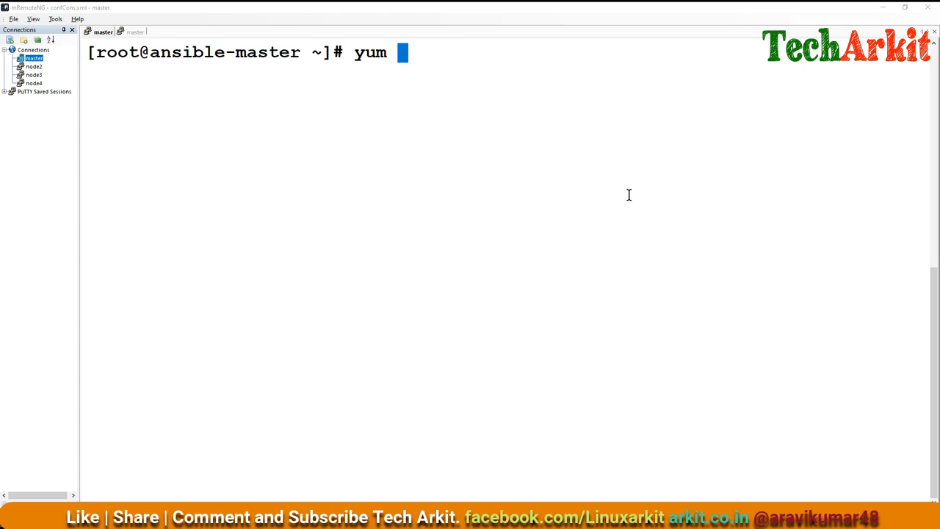
type("install pi")
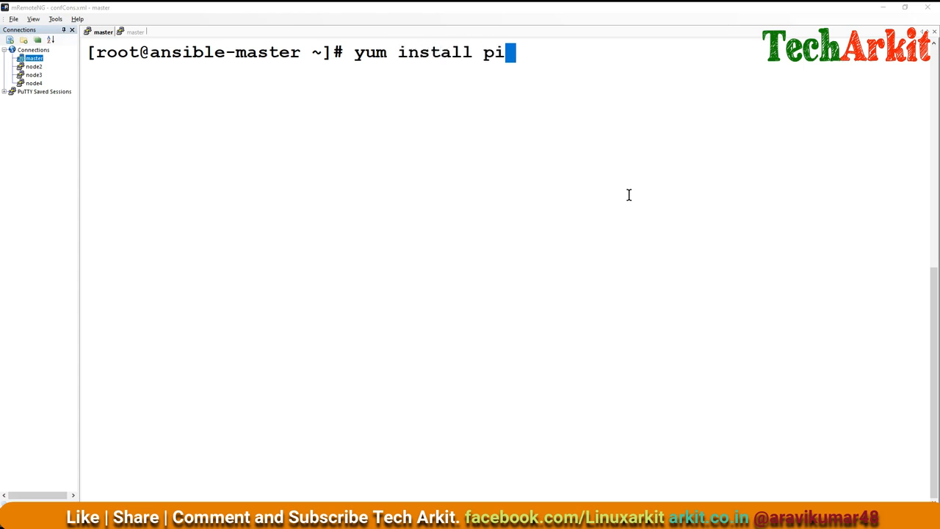
type("gz")
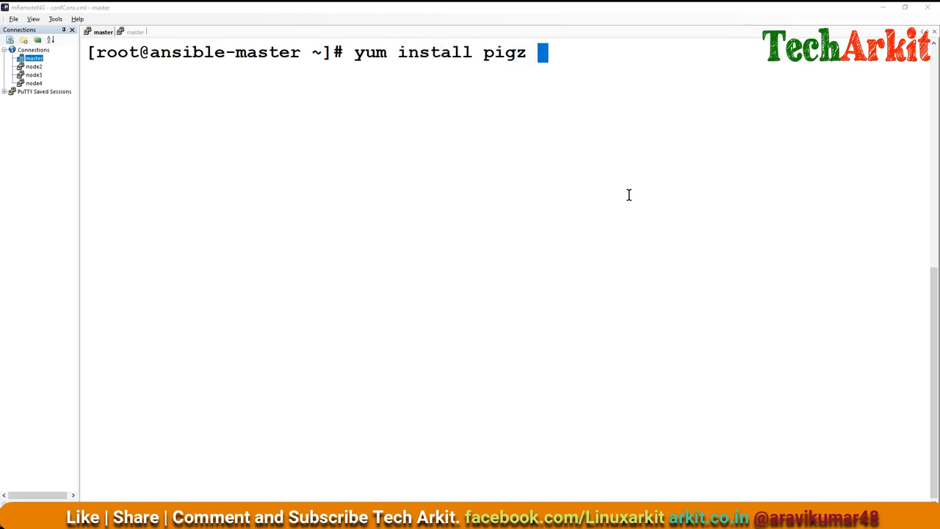
key("ctrl+c")
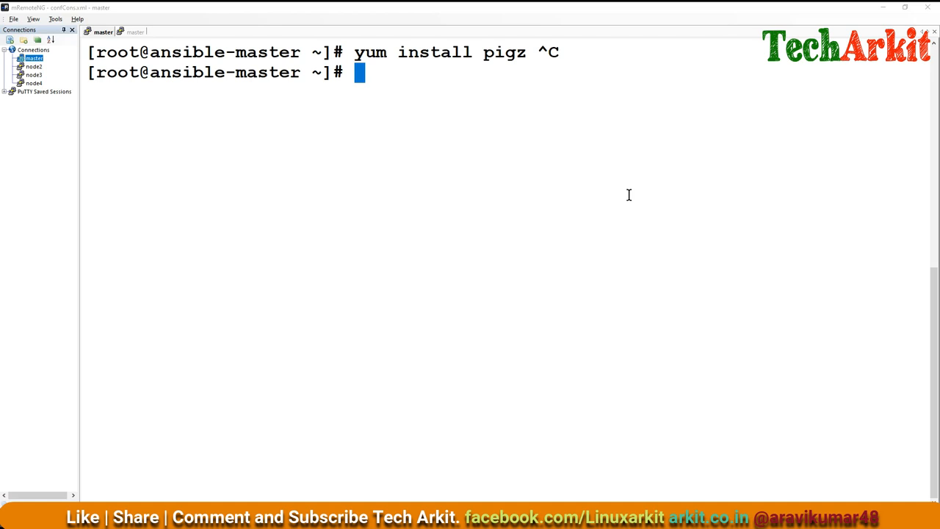
mouse_move(402, 241)
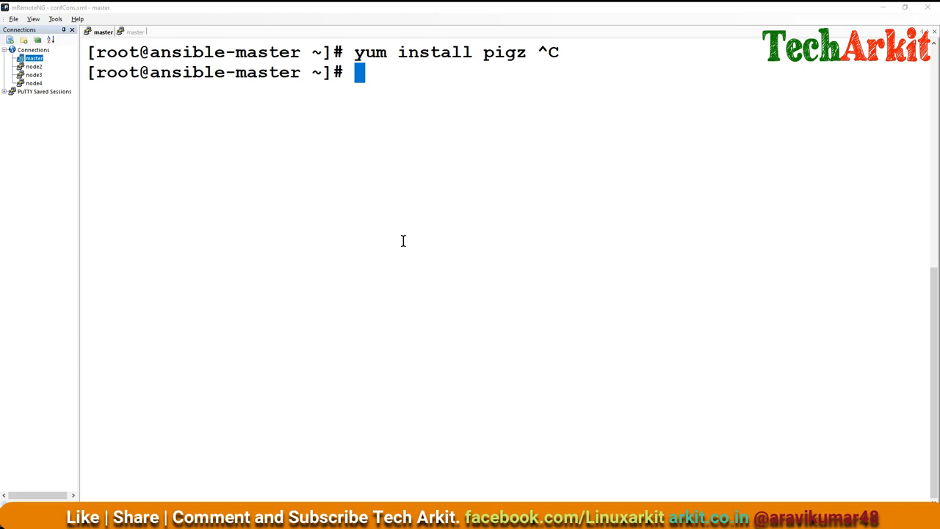
- Navigate into BaseOS/Packages, list the RPMs, and try 'pigz --best -k' without a file
type("ls")
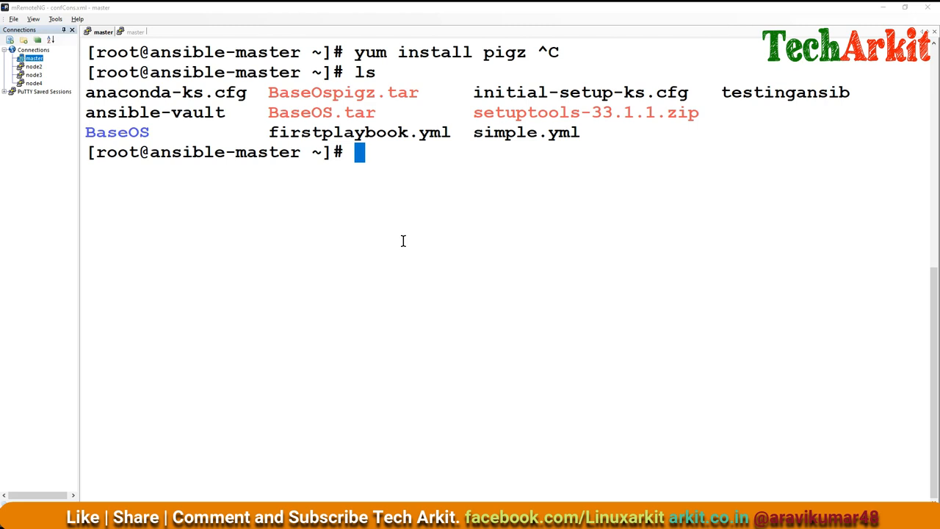
type("cd Bs")
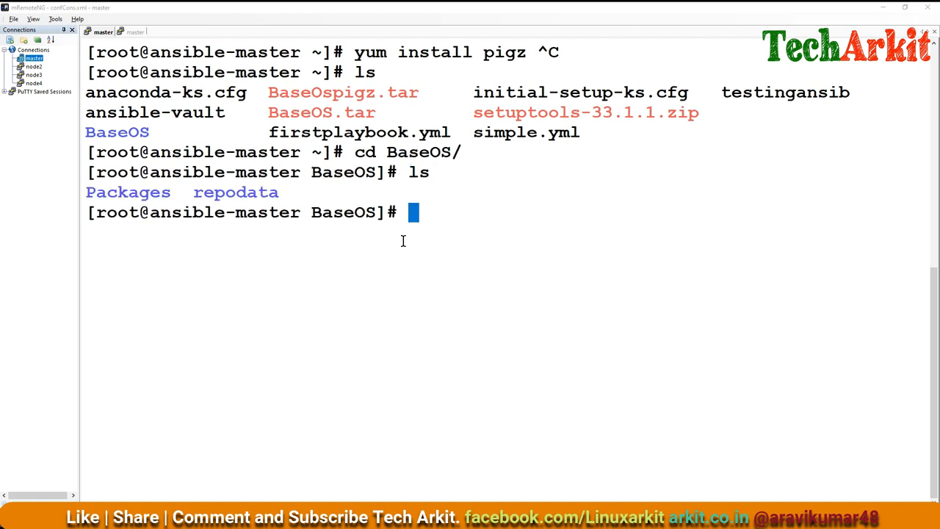
type("cd Packages/")
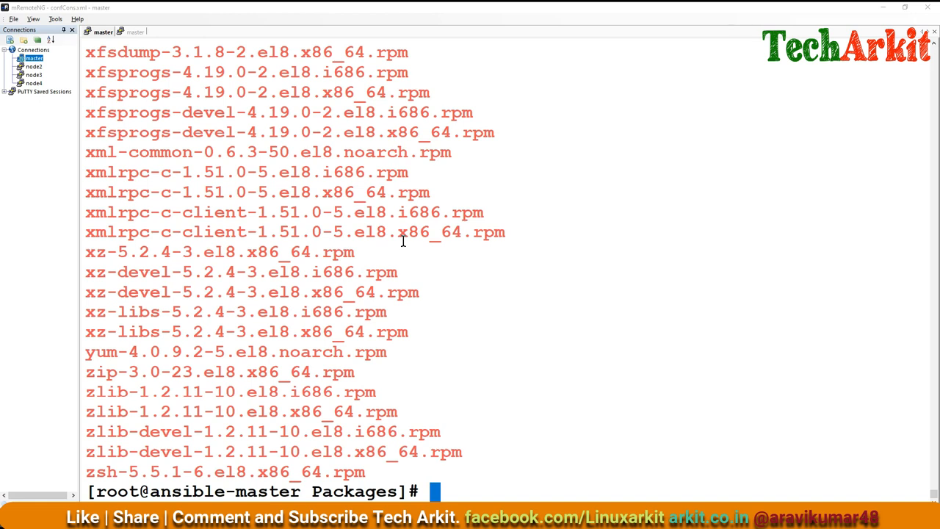
type("pigz")
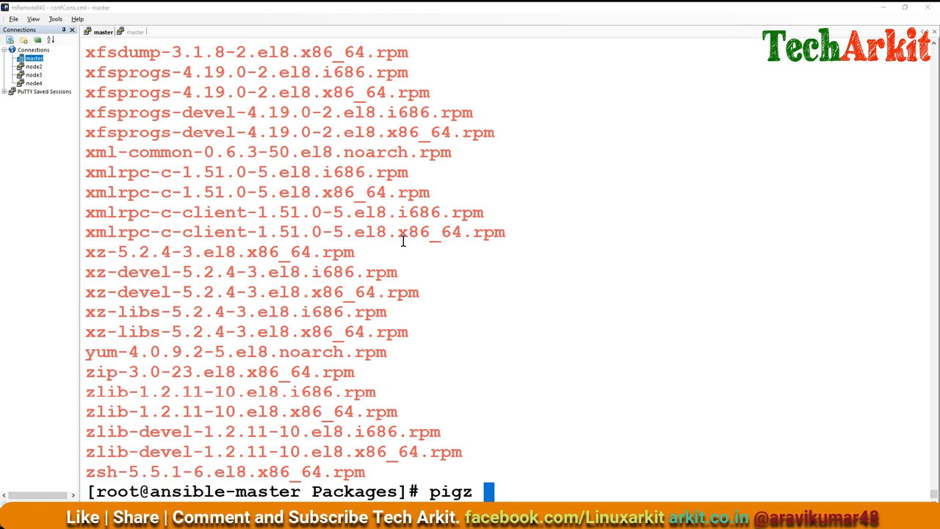
type("--best")
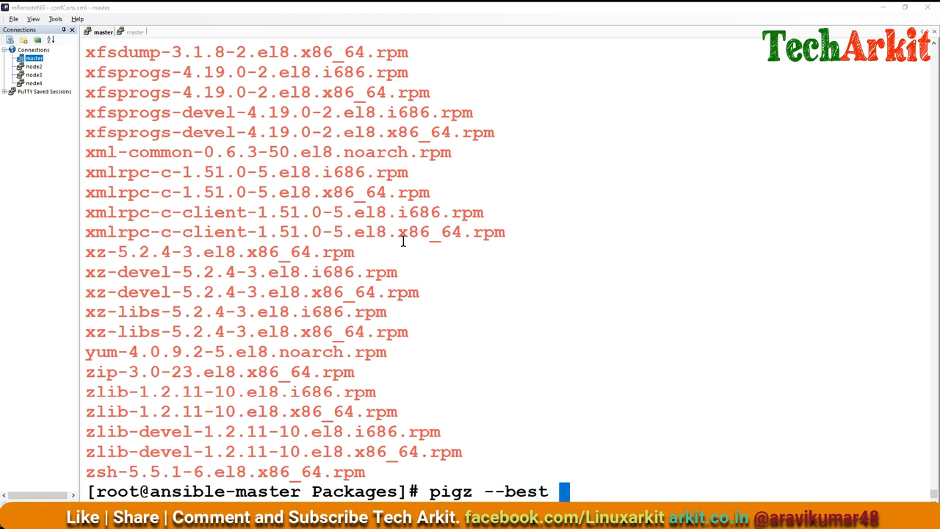
type("-k")
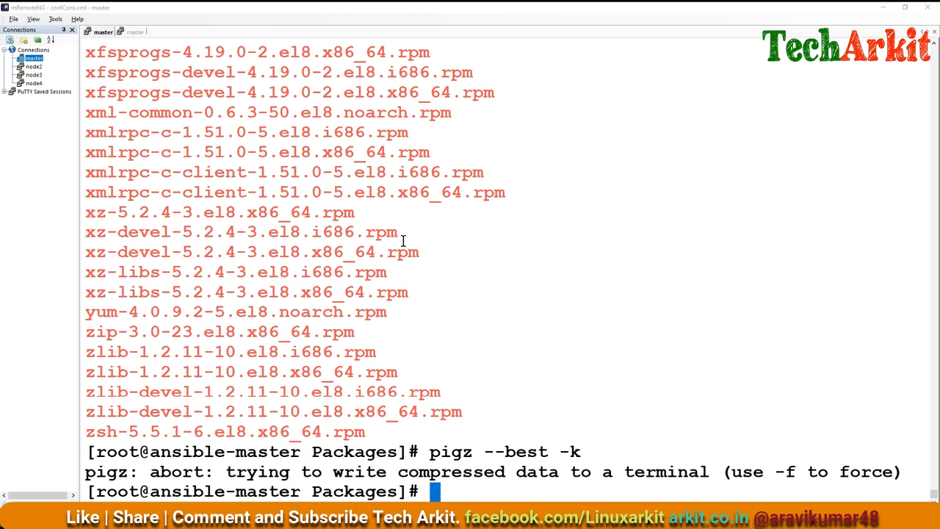
- Go up to BaseOS and run 'pigz --best -kr Packages/' to compress recursively
type("pigz --best -k")
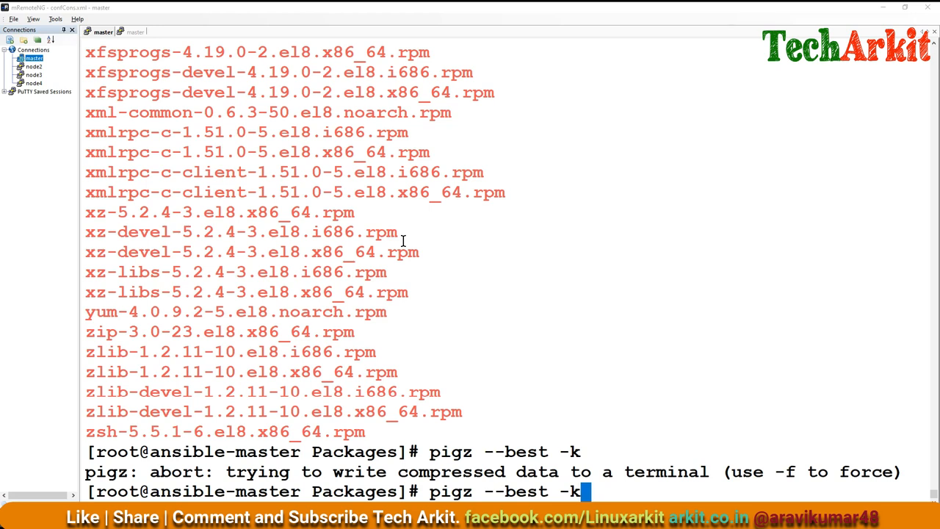
type("cd ..")
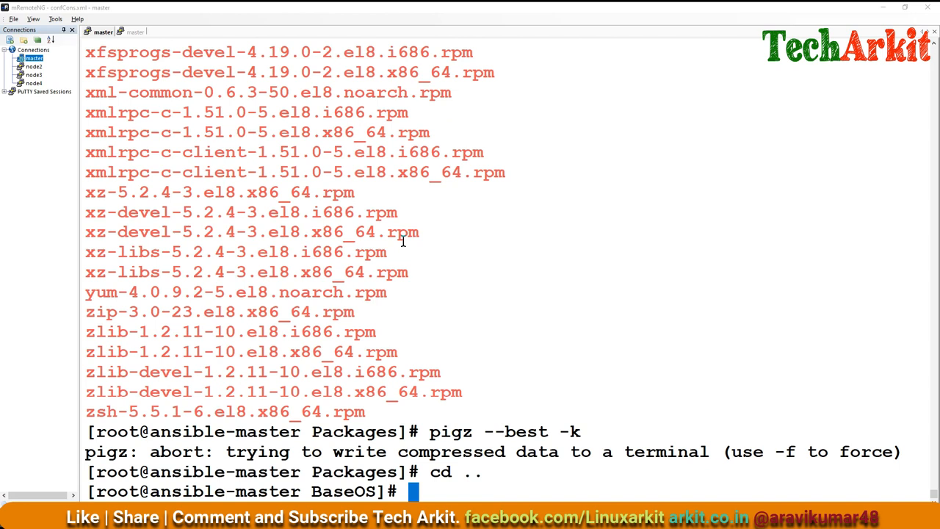
type("pigz --best -kr")
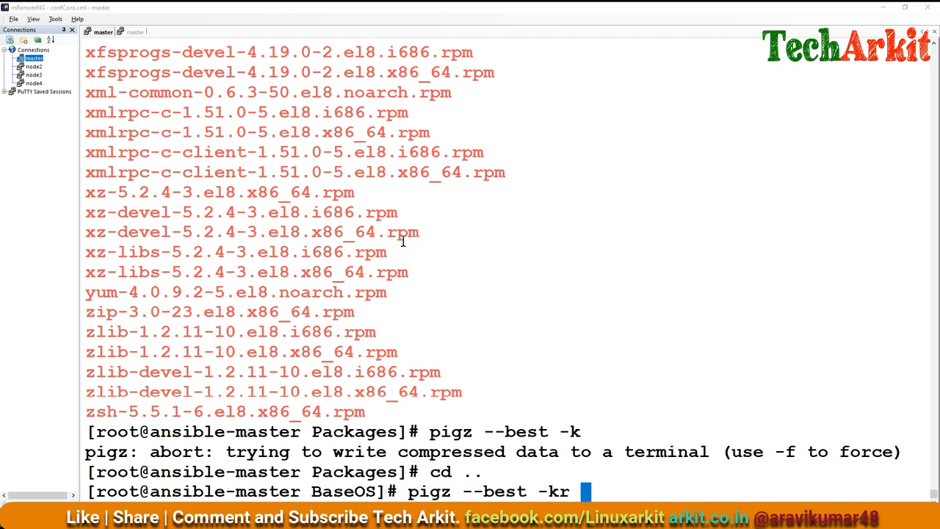
type("Packages/")
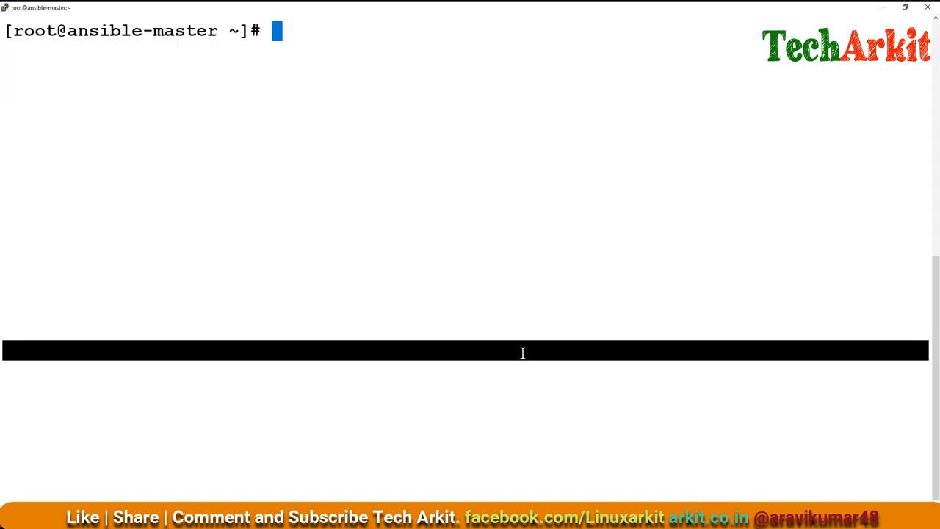
- Run top to watch pigz using about 203% CPU
type("top")
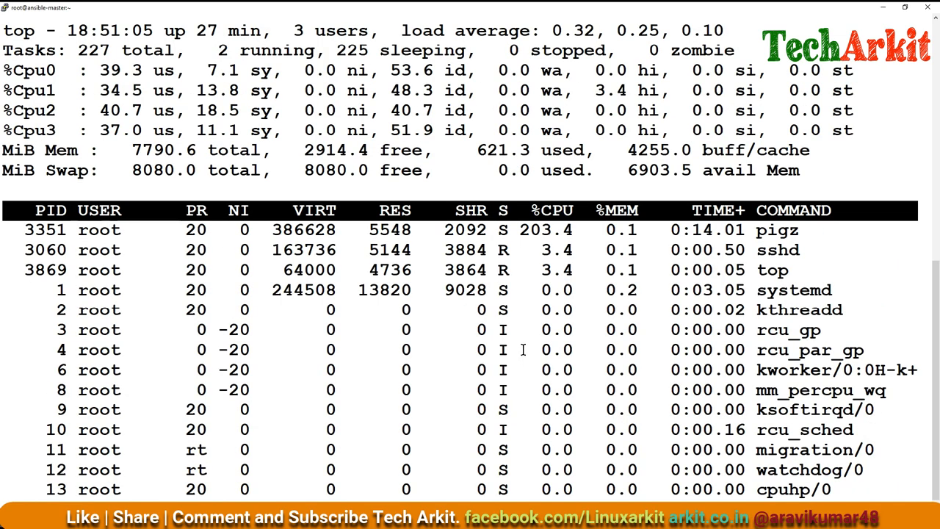
mouse_move(158, 142)
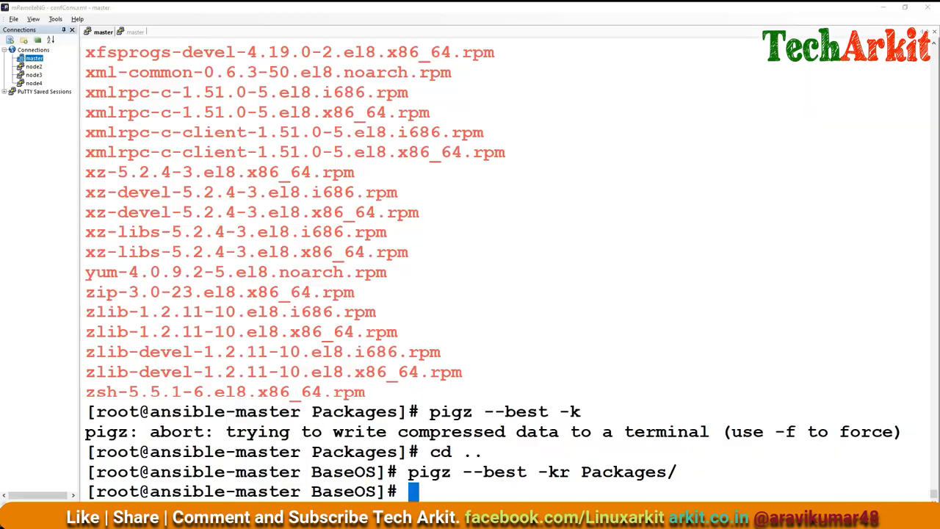
- List Packages to show each .rpm beside its .rpm.gz, recalling 'pigz --best -kr Packages/'
type("d")
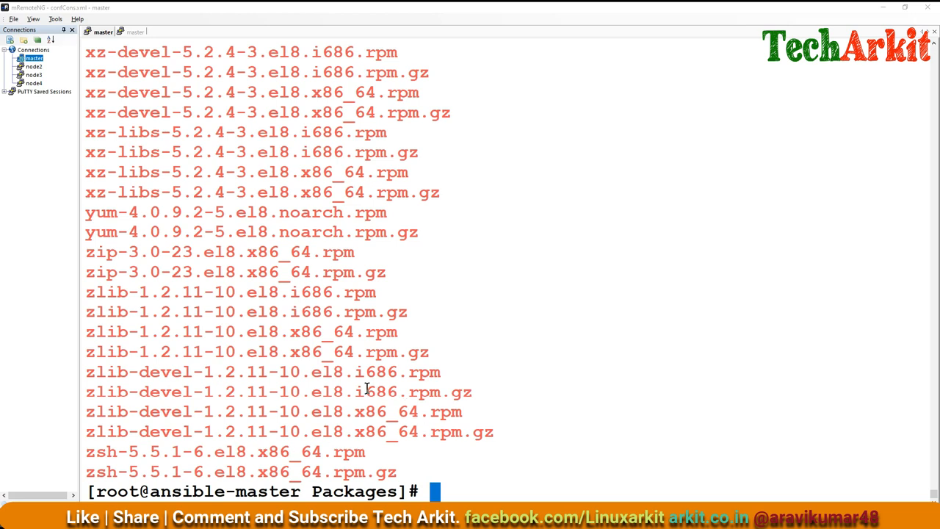
double_click(263, 371)
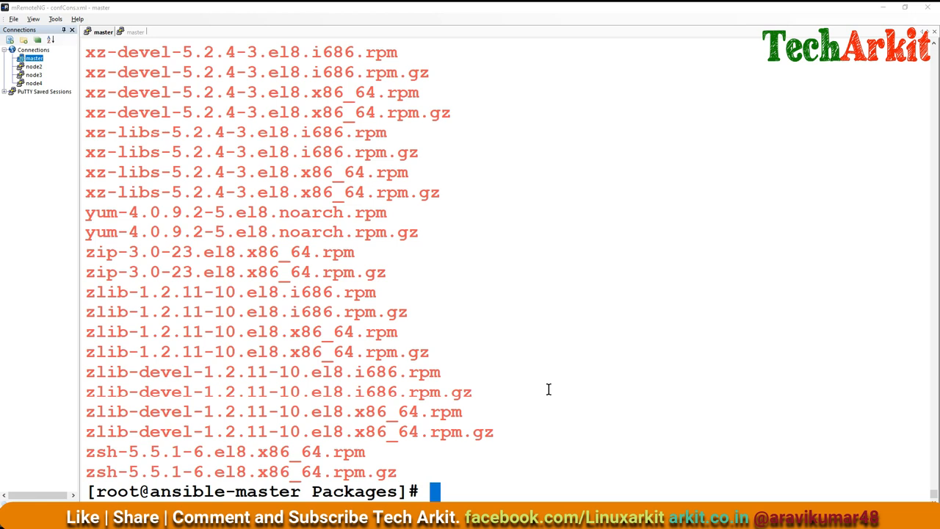
type("pigz --best -kr Packages/")
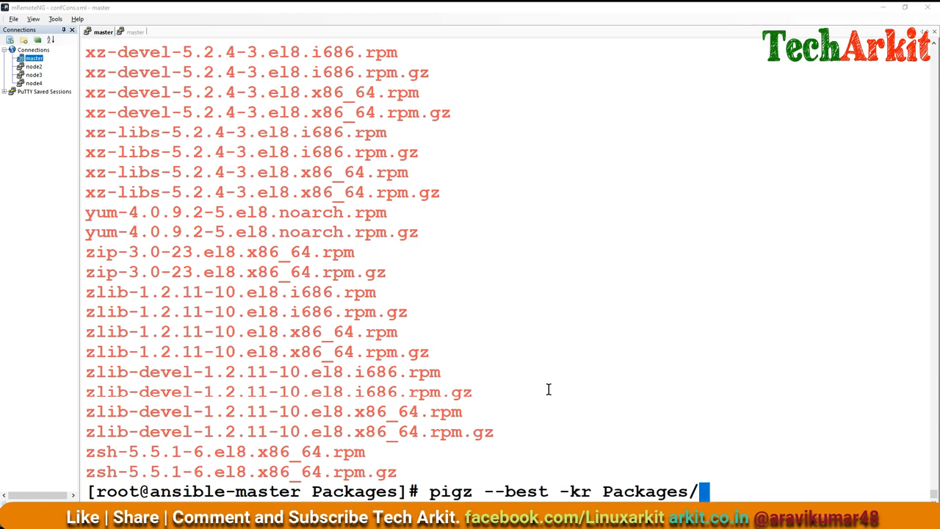
mouse_move(595, 427)
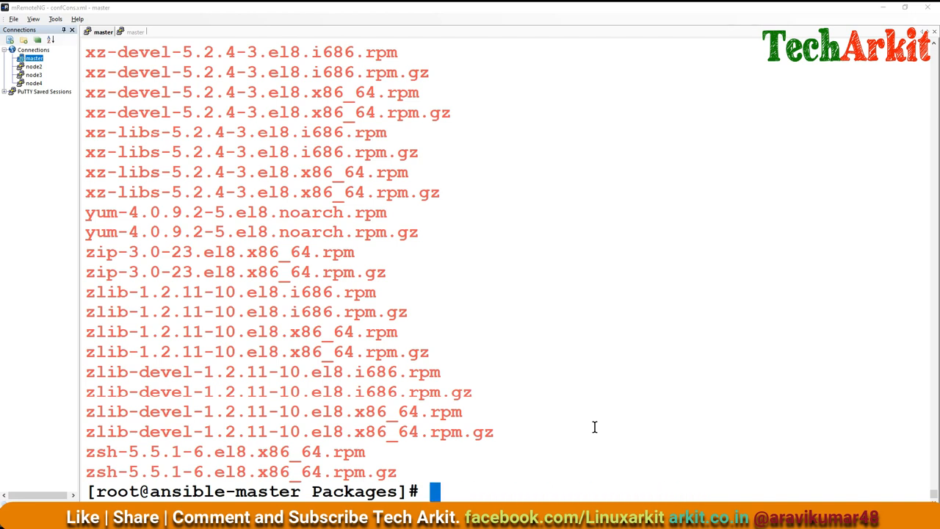
- Remove the original *.rpm files, run pigz -dr on Packages/ overwriting TRANS.TBL, and re-enter Packages
type("rm -rf")
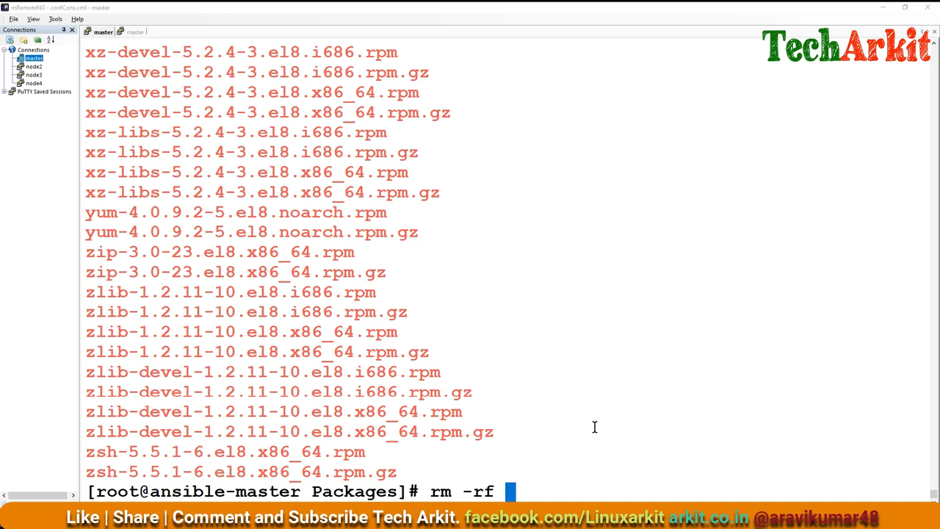
type("*.rp")
type("cd ..")
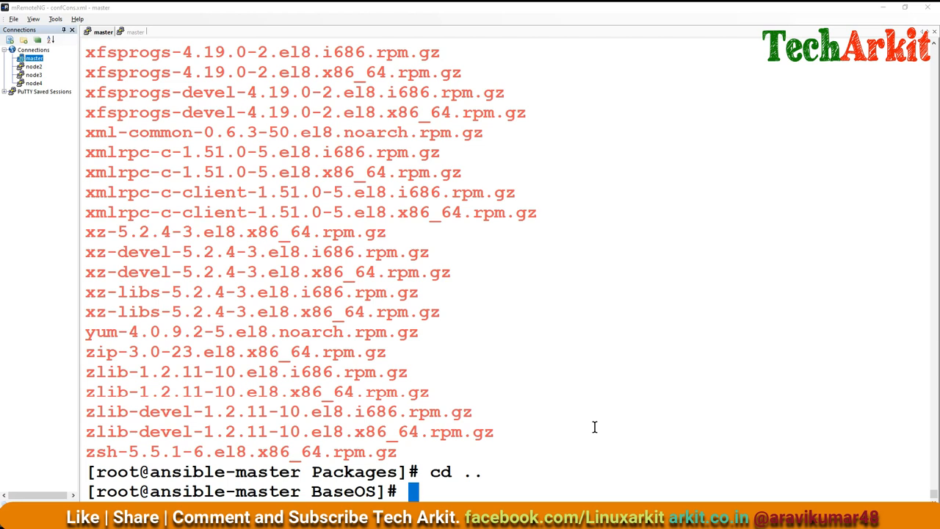
type("pigz")
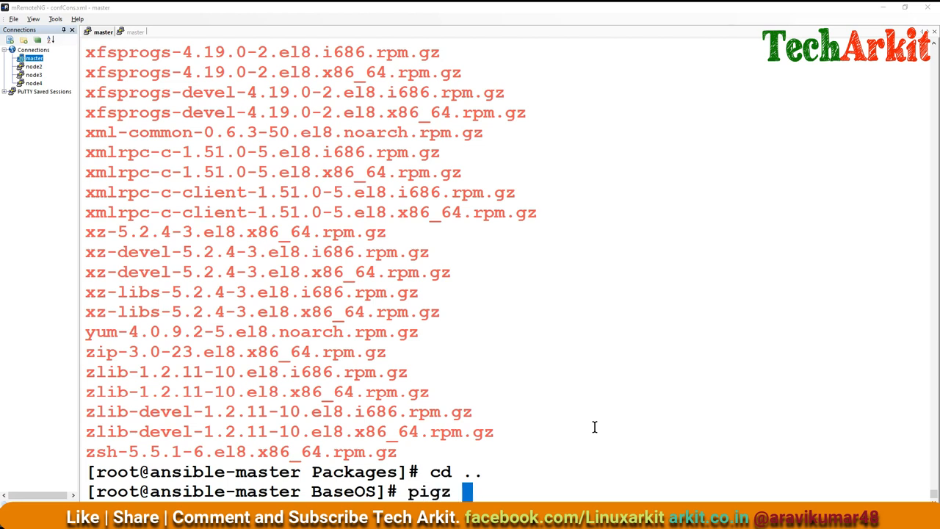
type("-d")
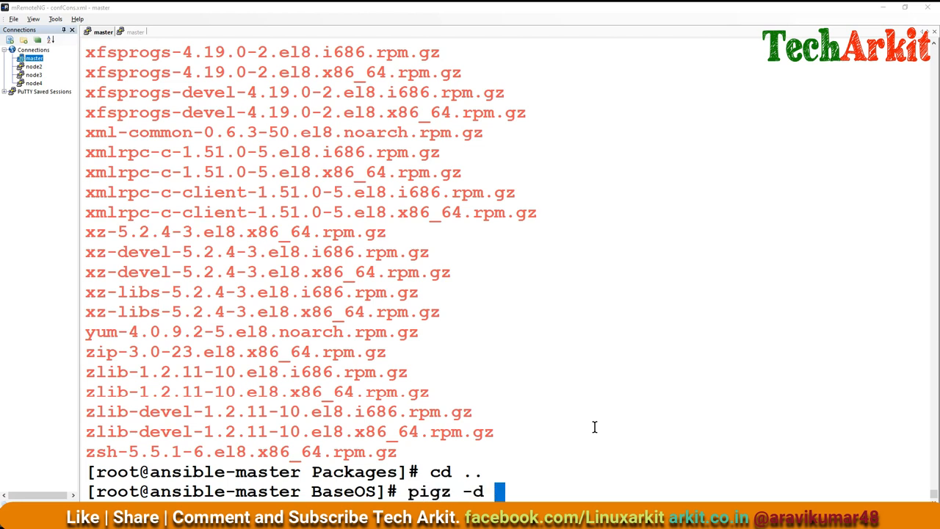
type("r")
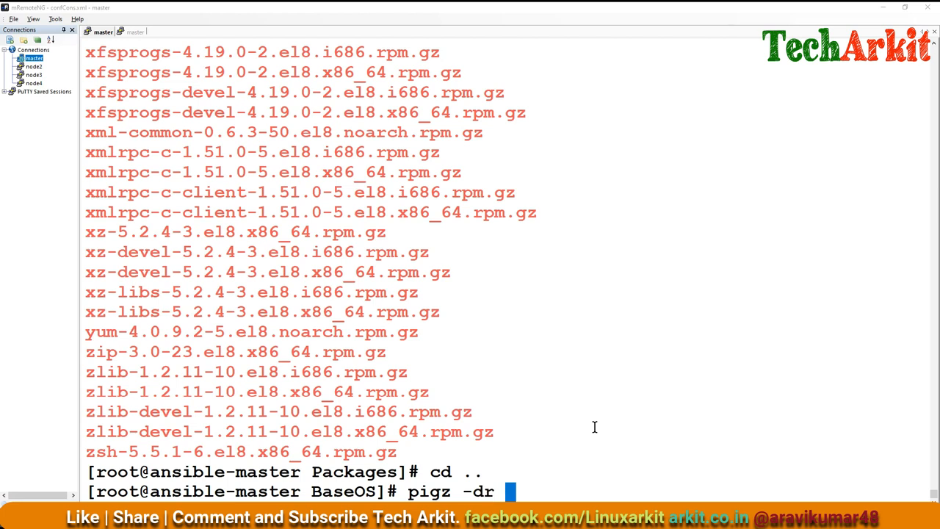
type("Packages/")
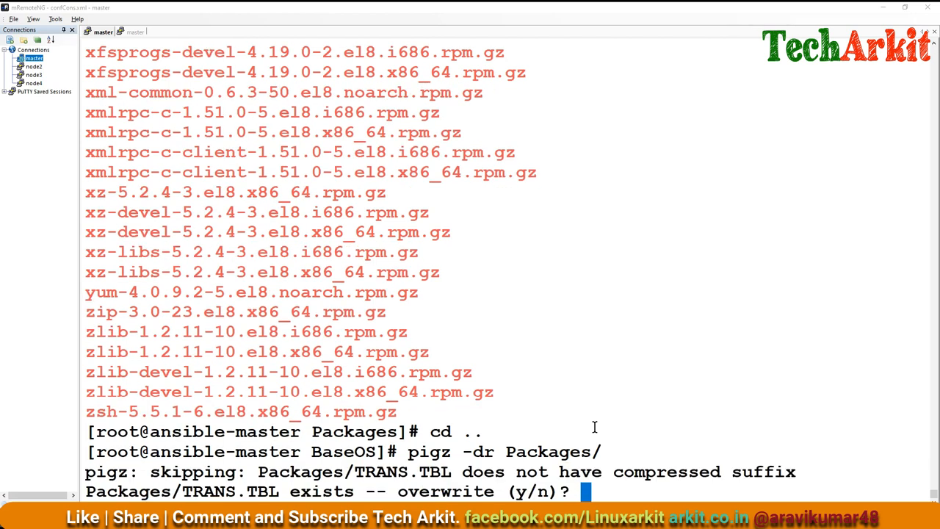
type("y")
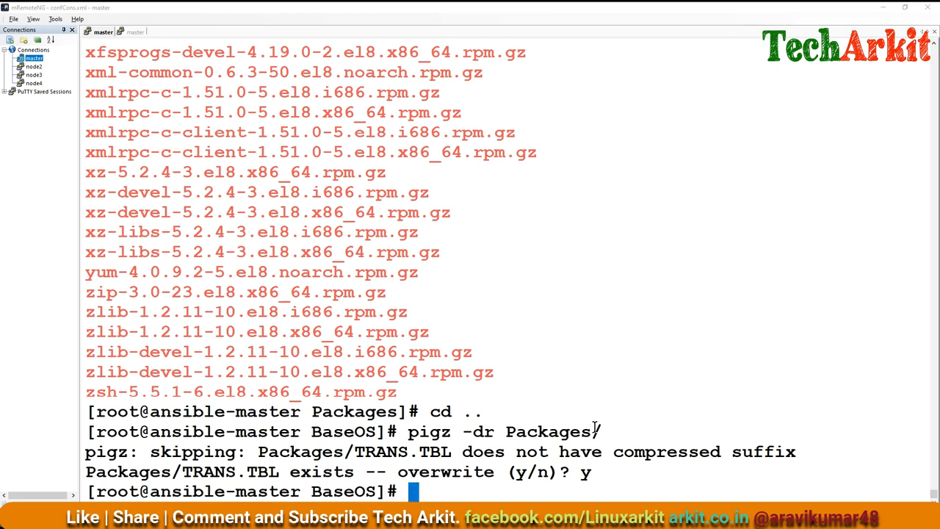
type("cd Packages/")
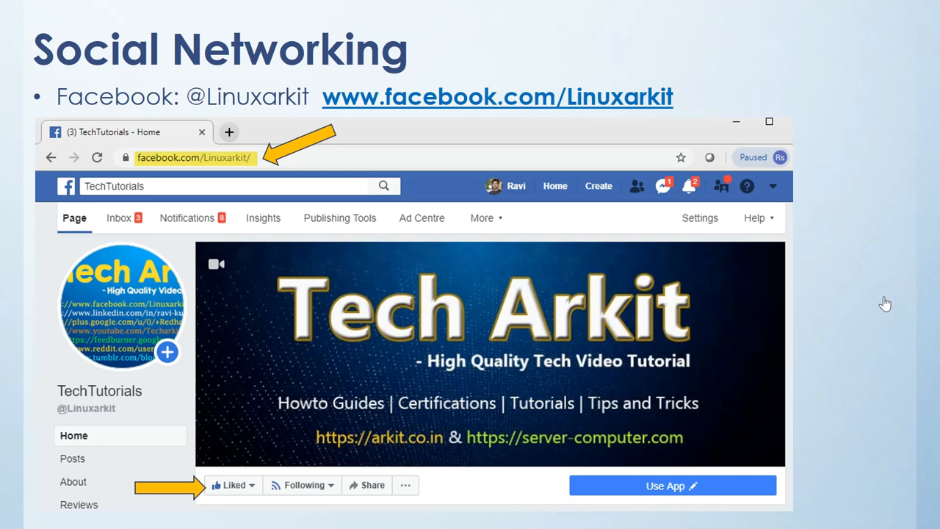
mouse_move(859, 330)
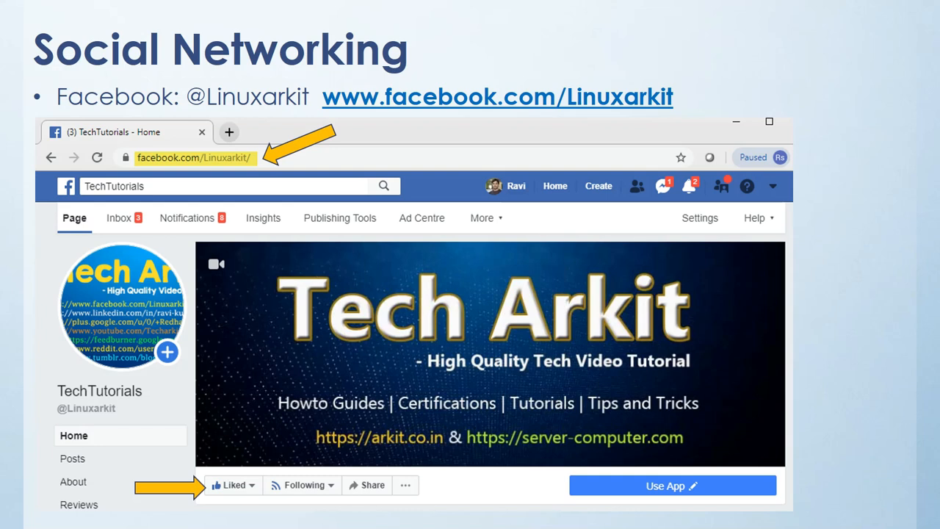
mouse_move(874, 299)
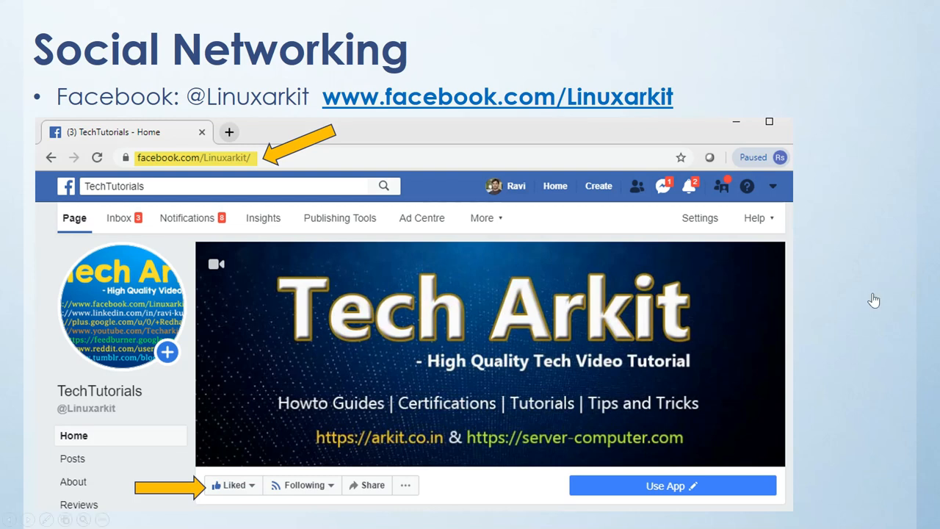
mouse_move(870, 362)
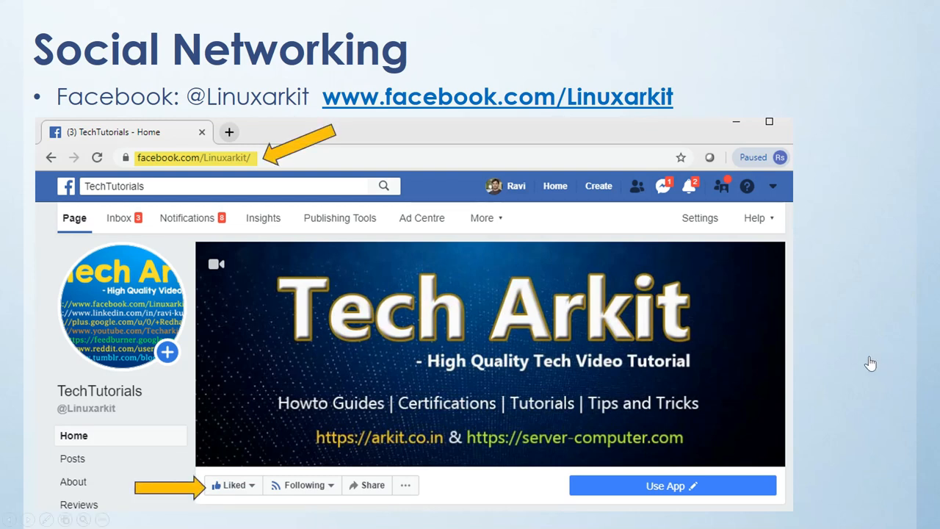
- Advance from the Linuxarkit Facebook slide to the aravikumar48 Twitter profile slide
key("right")
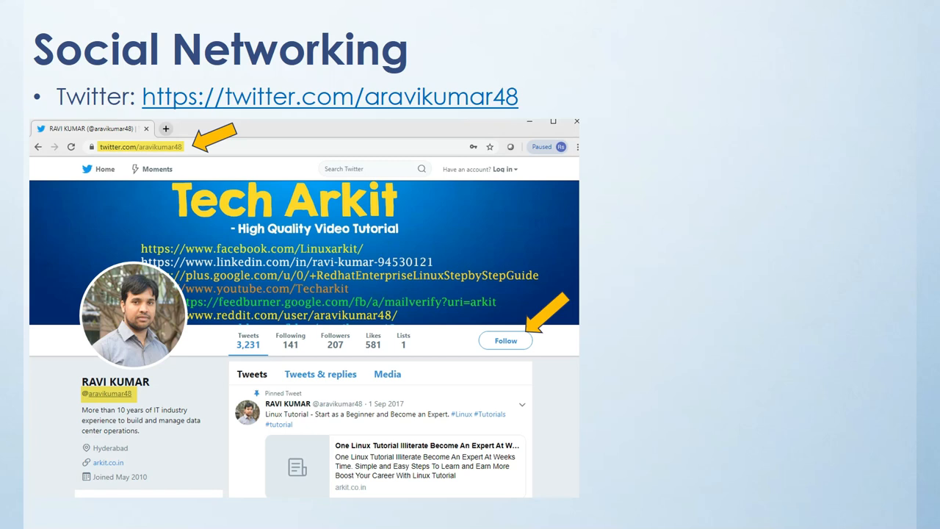
mouse_move(757, 307)
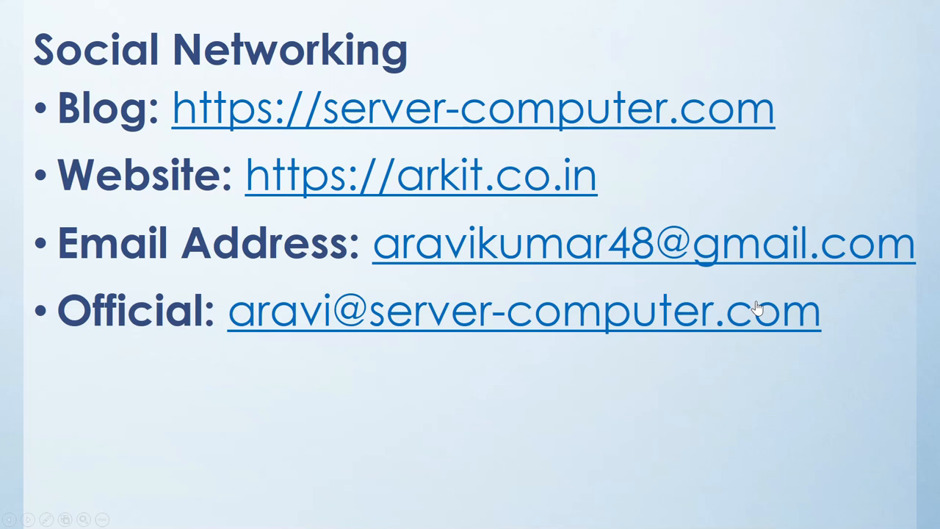
mouse_move(811, 425)
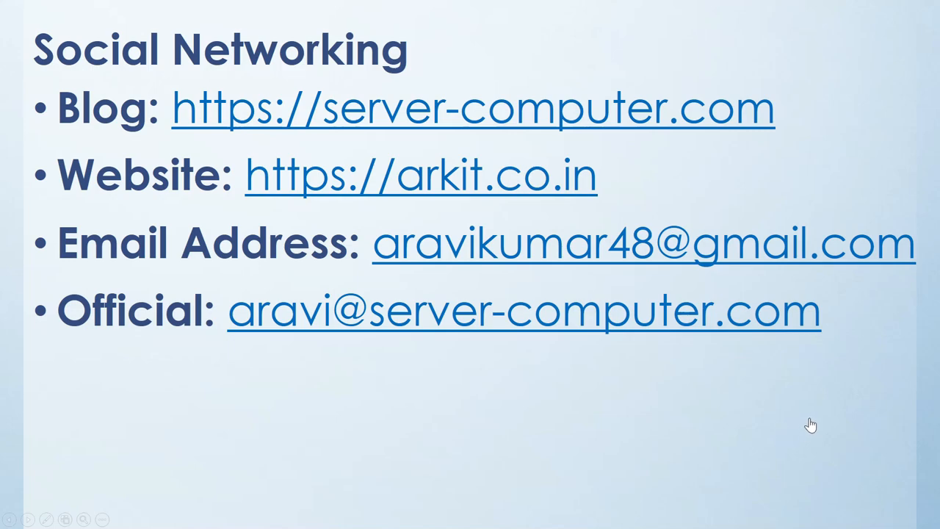